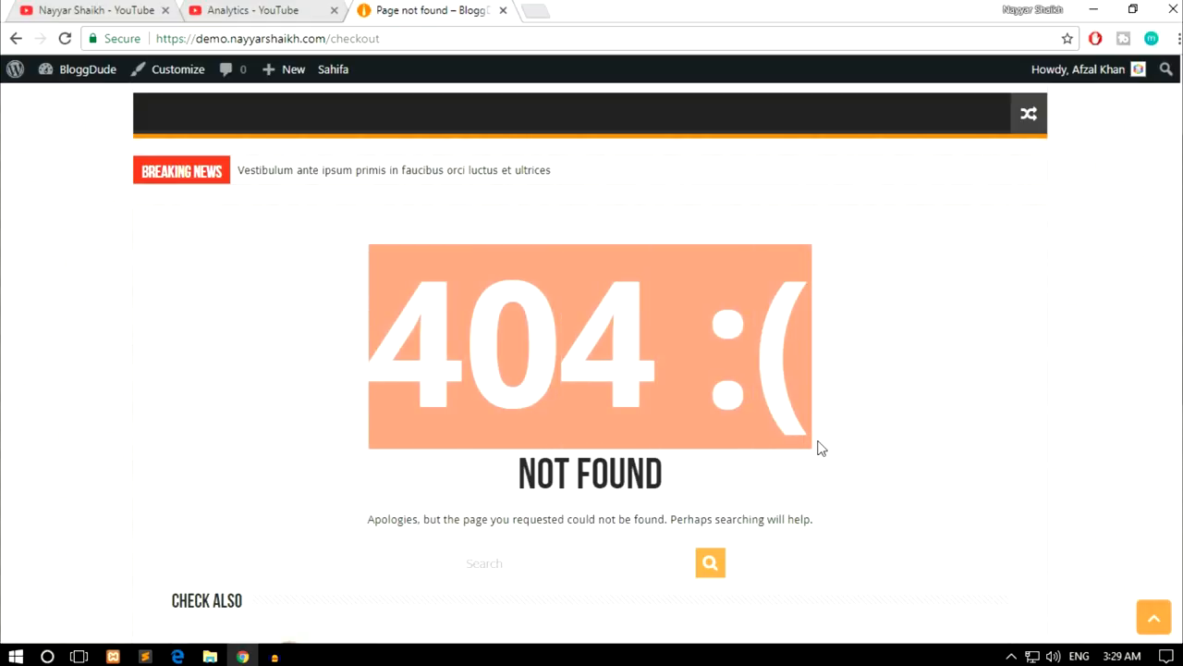
pyautogui.moveTo(943, 400)
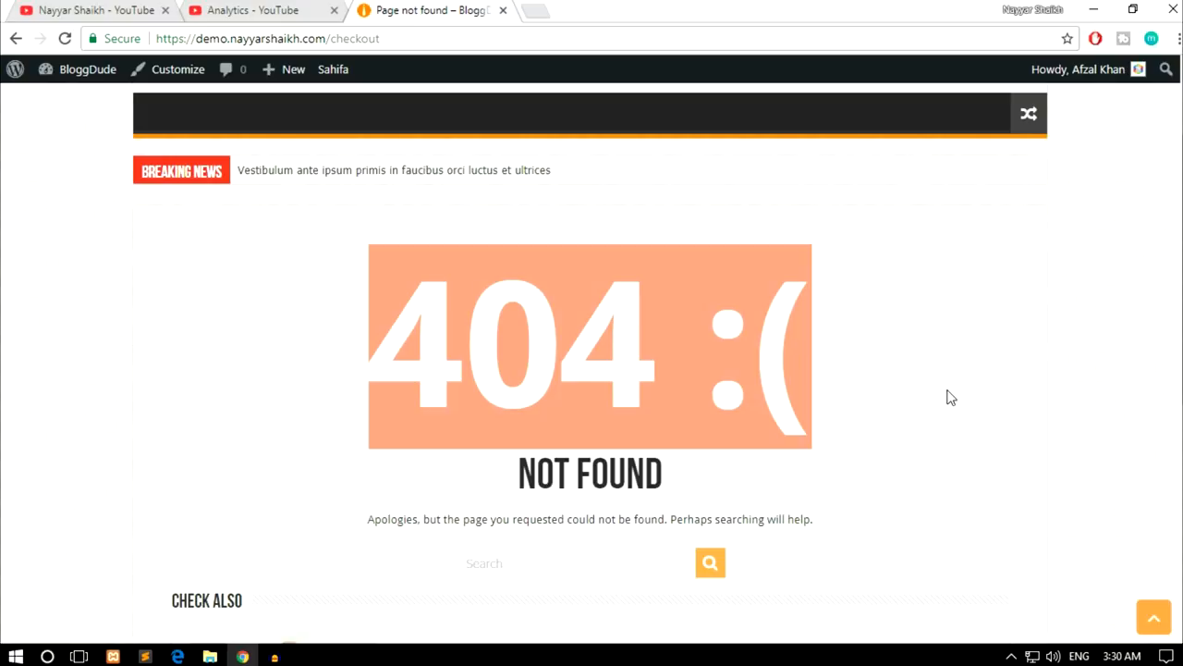
pyautogui.moveTo(954, 388)
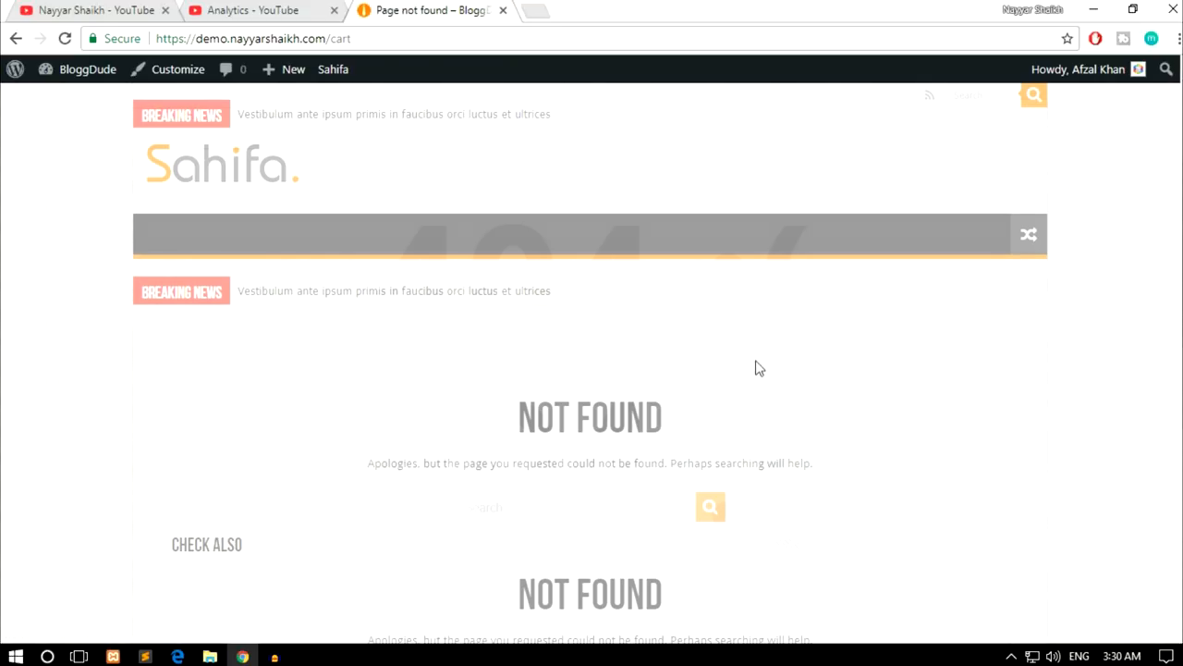
# Open the site's admin Dashboard in a new tab from the admin bar
pyautogui.scroll(-3)
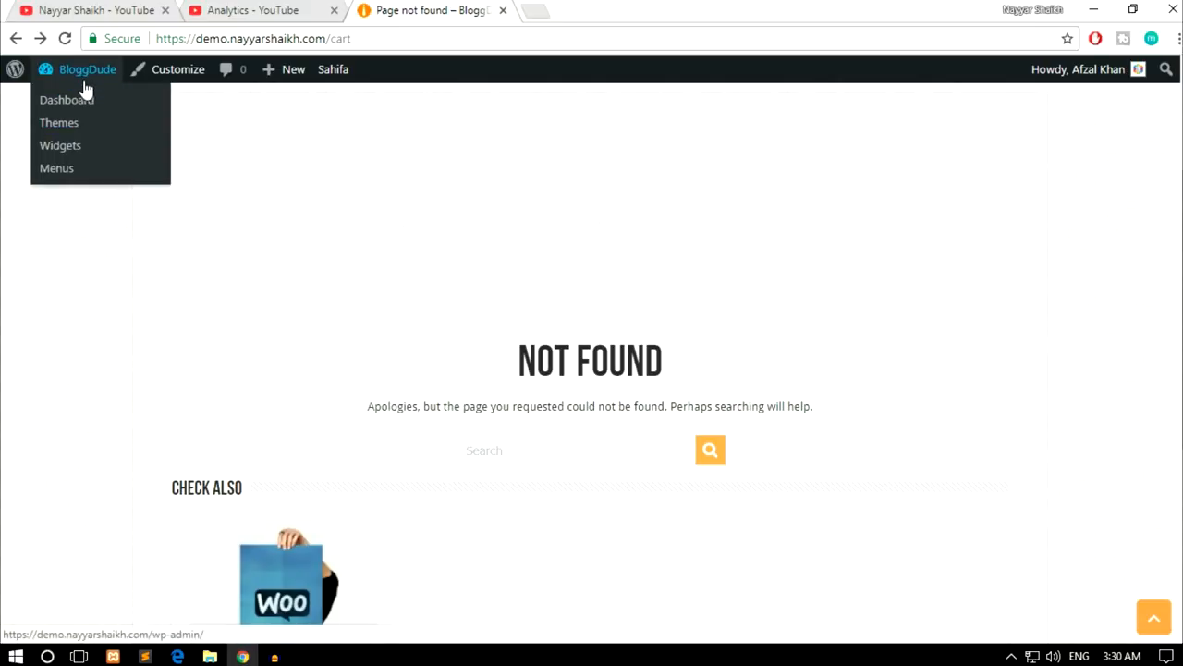
pyautogui.rightClick(66, 100)
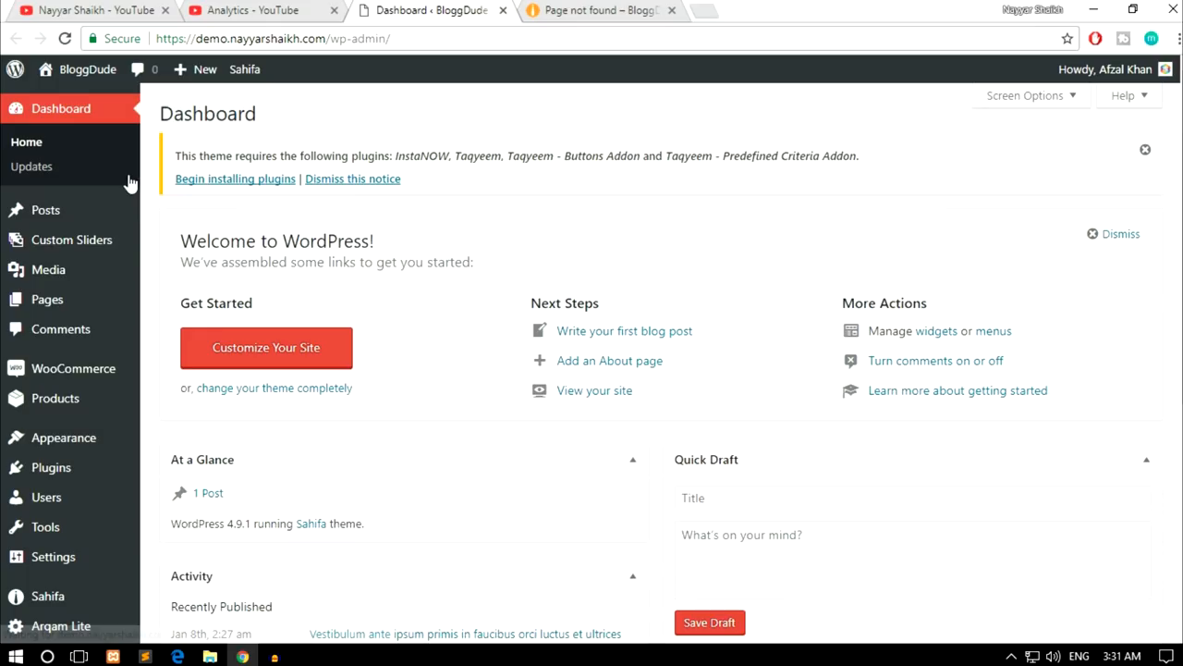
# Show Pages > All Pages, which reports 'No pages found'
pyautogui.click(46, 300)
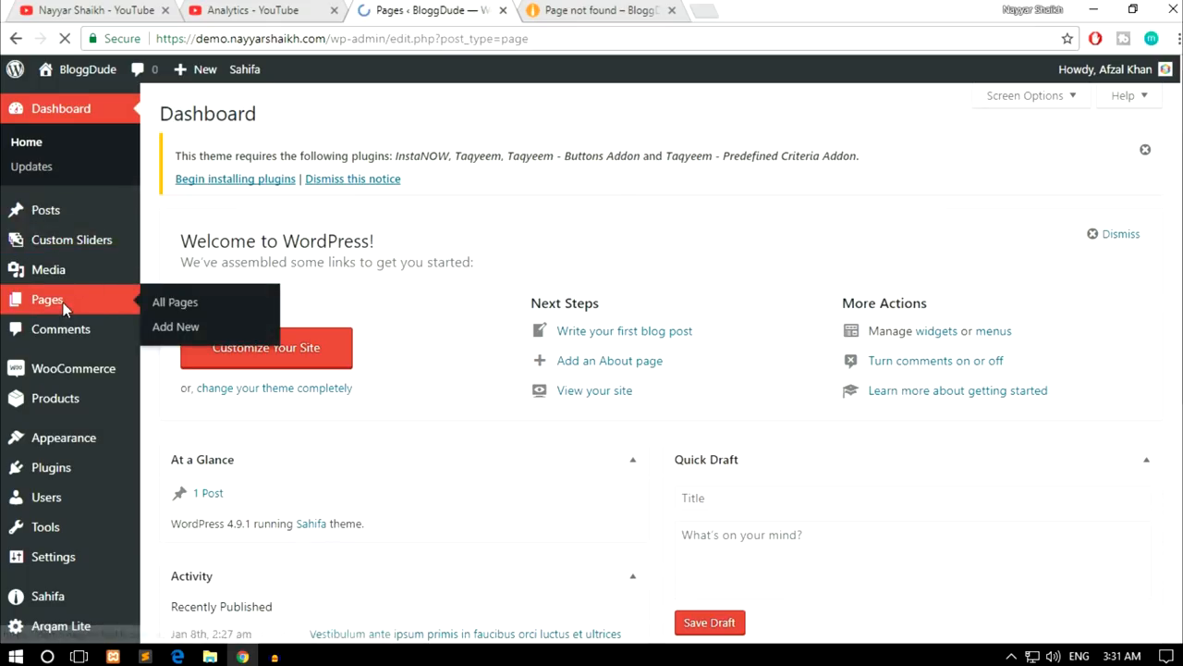
pyautogui.click(174, 301)
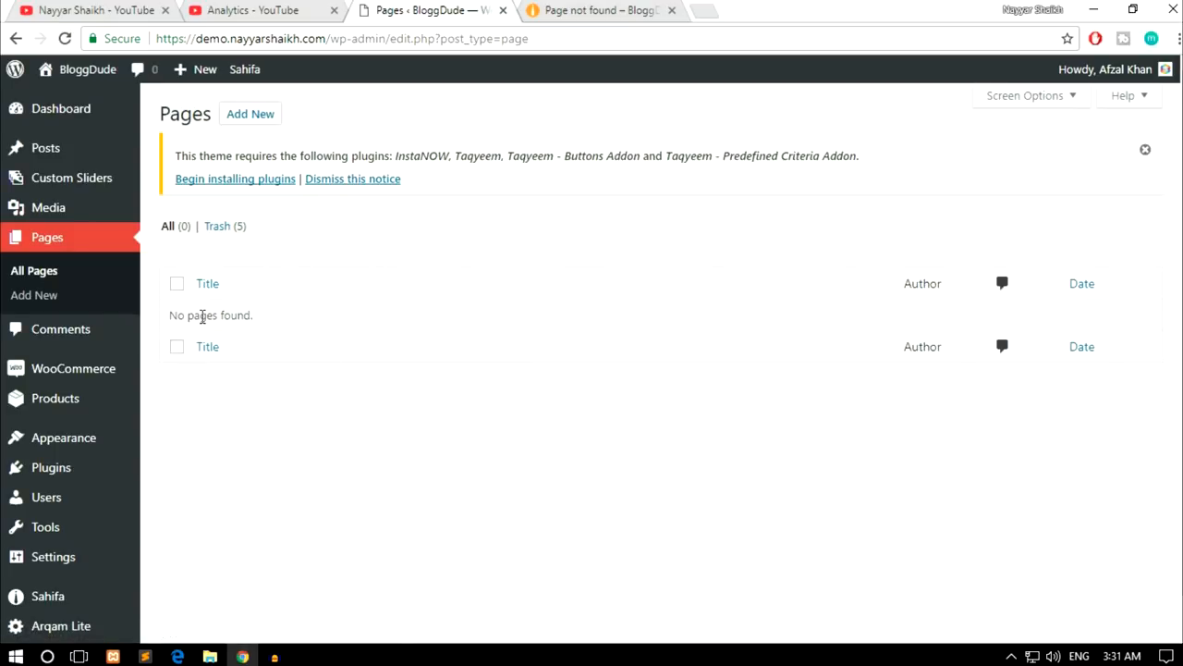
pyautogui.moveTo(170, 314)
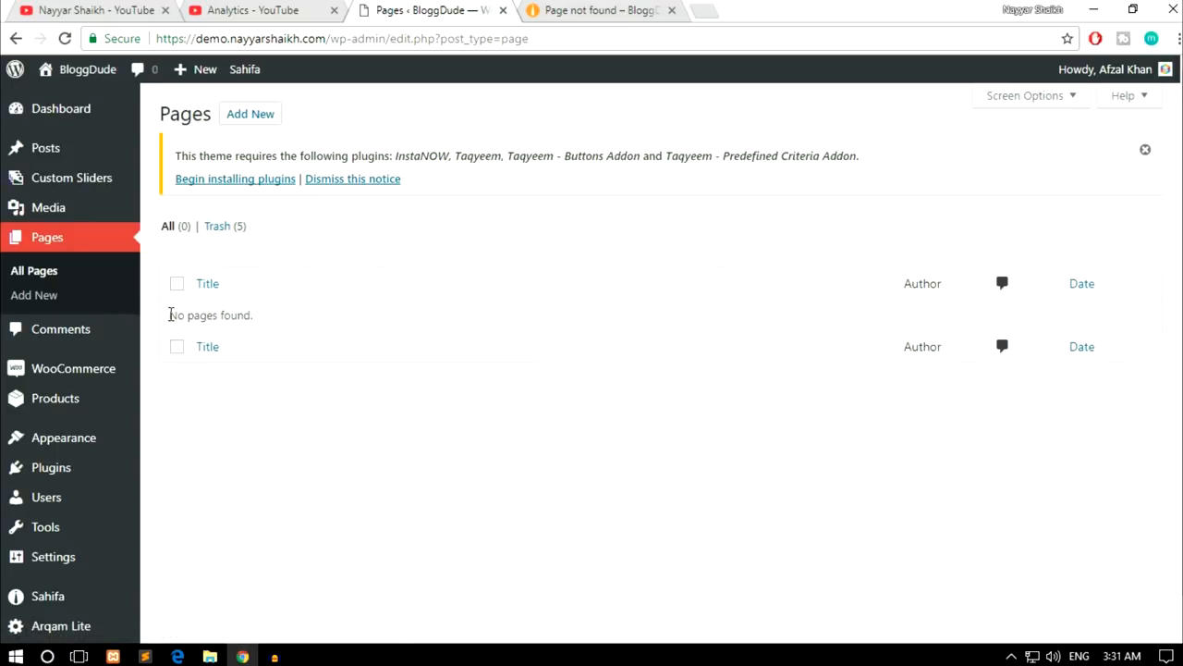
pyautogui.moveTo(274, 321)
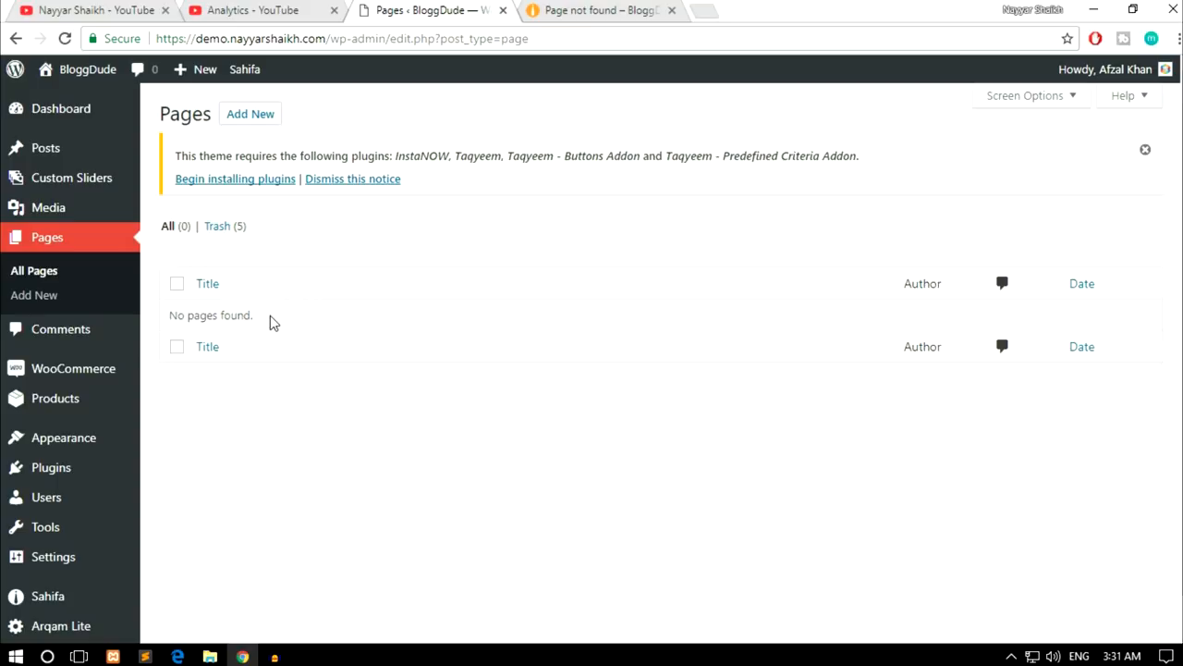
pyautogui.doubleClick(210, 314)
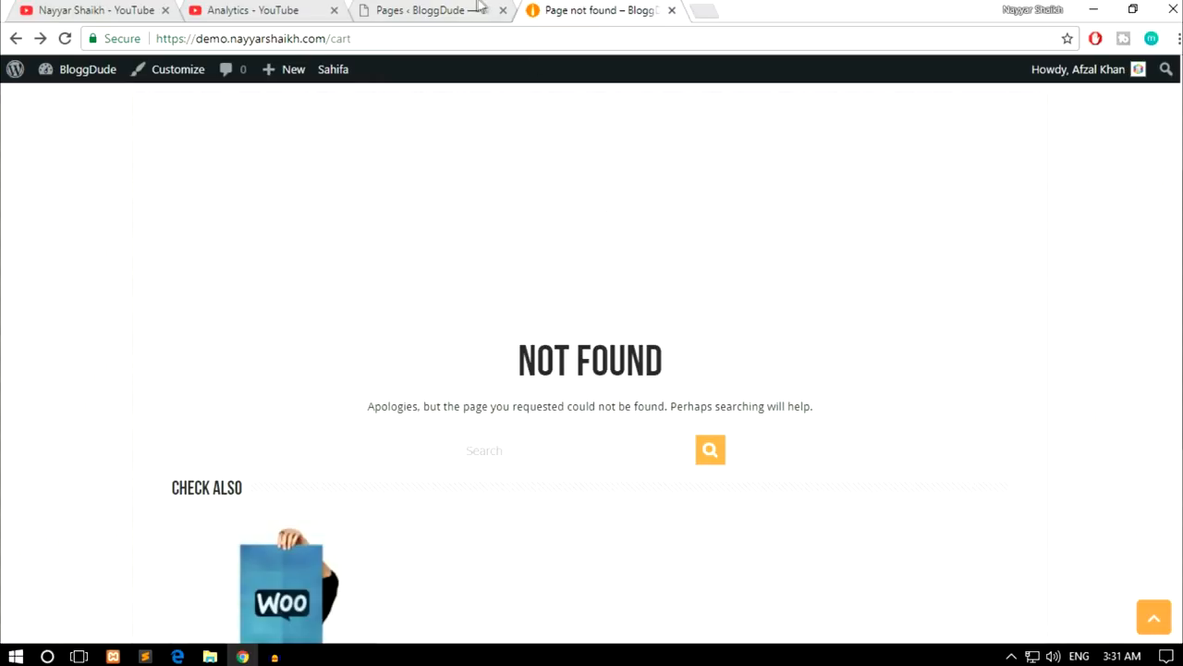
pyautogui.click(420, 12)
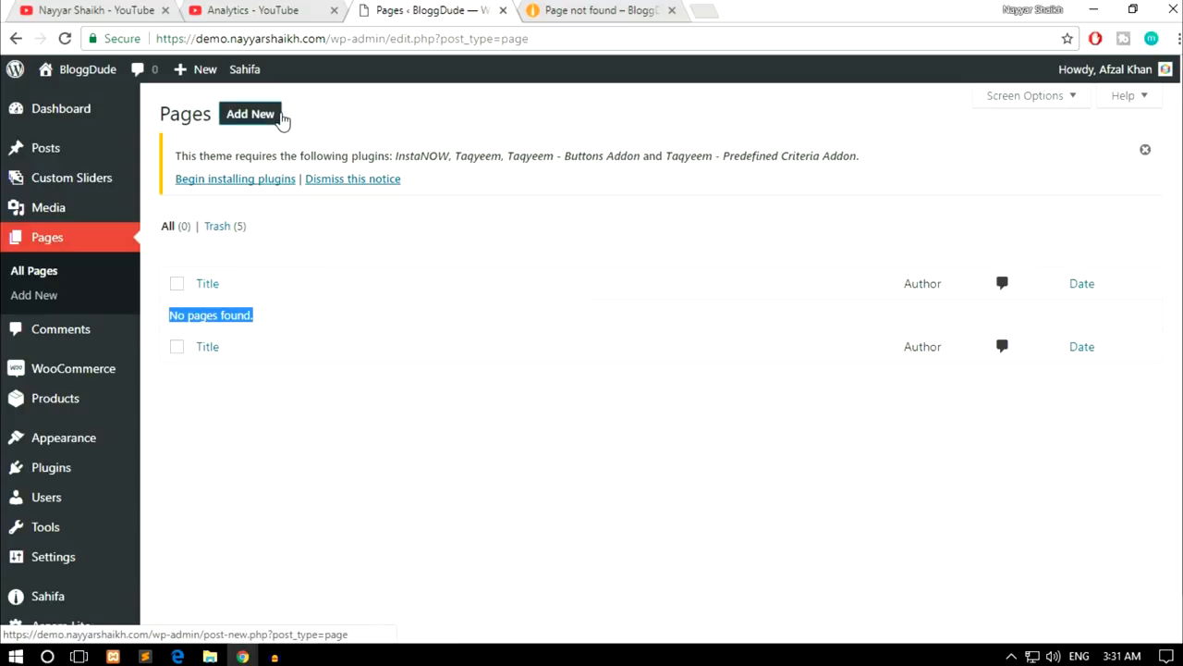
# Add a new page titled 'Cart' and publish it at /cart/
pyautogui.click(249, 115)
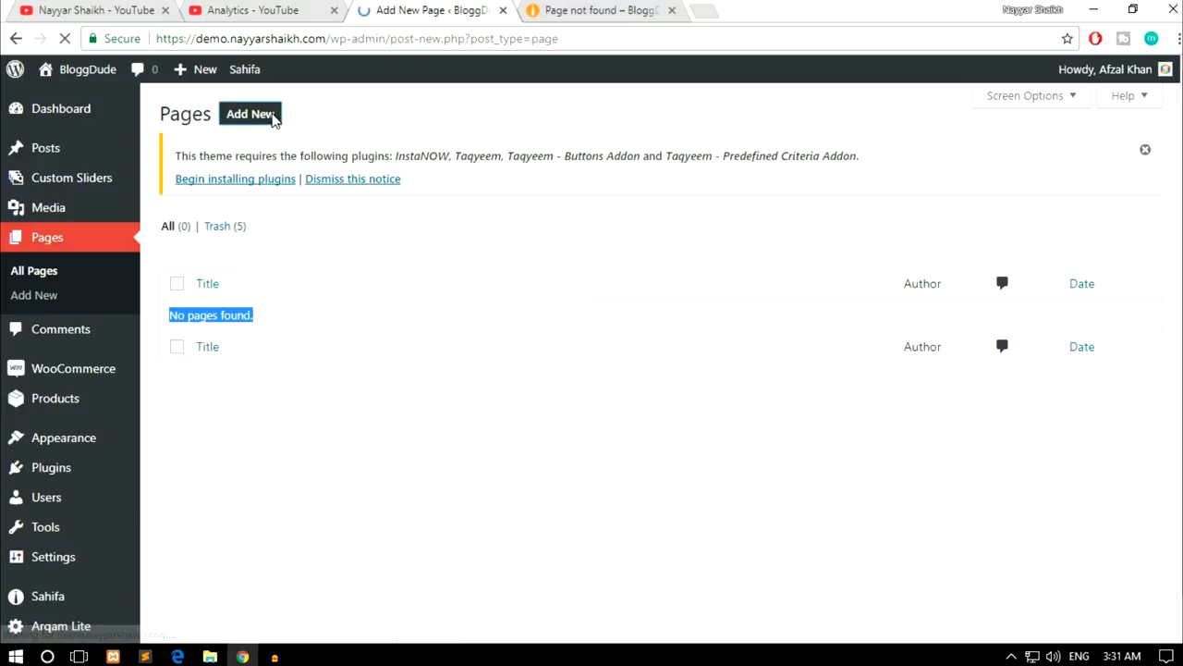
pyautogui.click(249, 114)
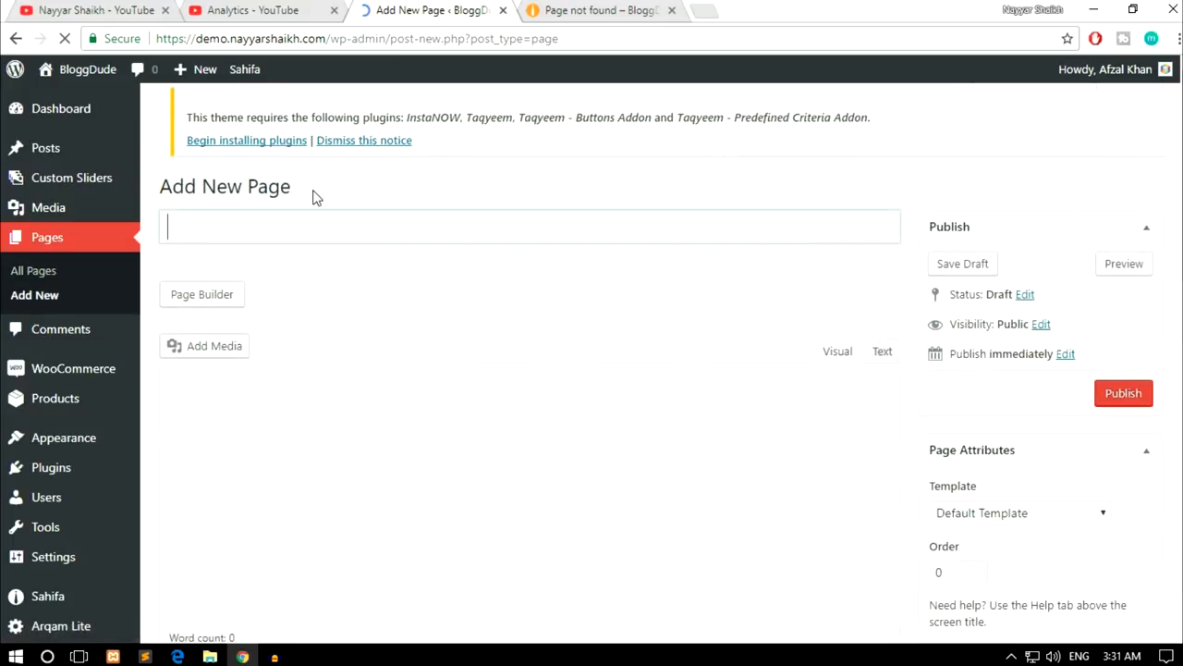
pyautogui.write('C')
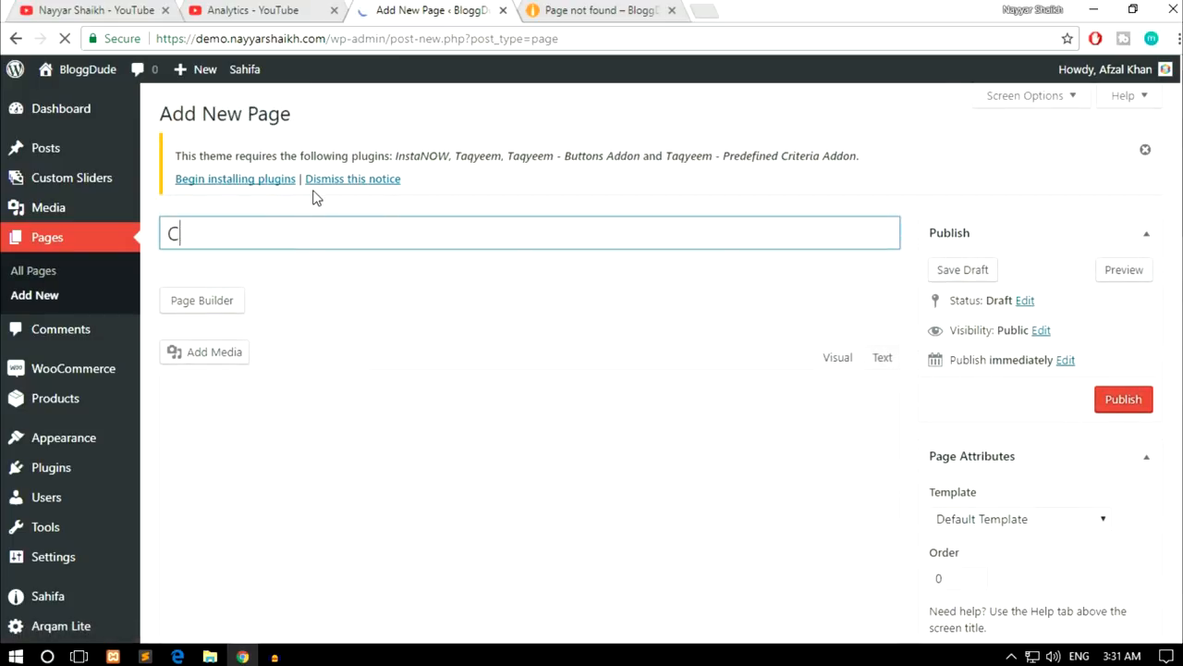
pyautogui.write('art')
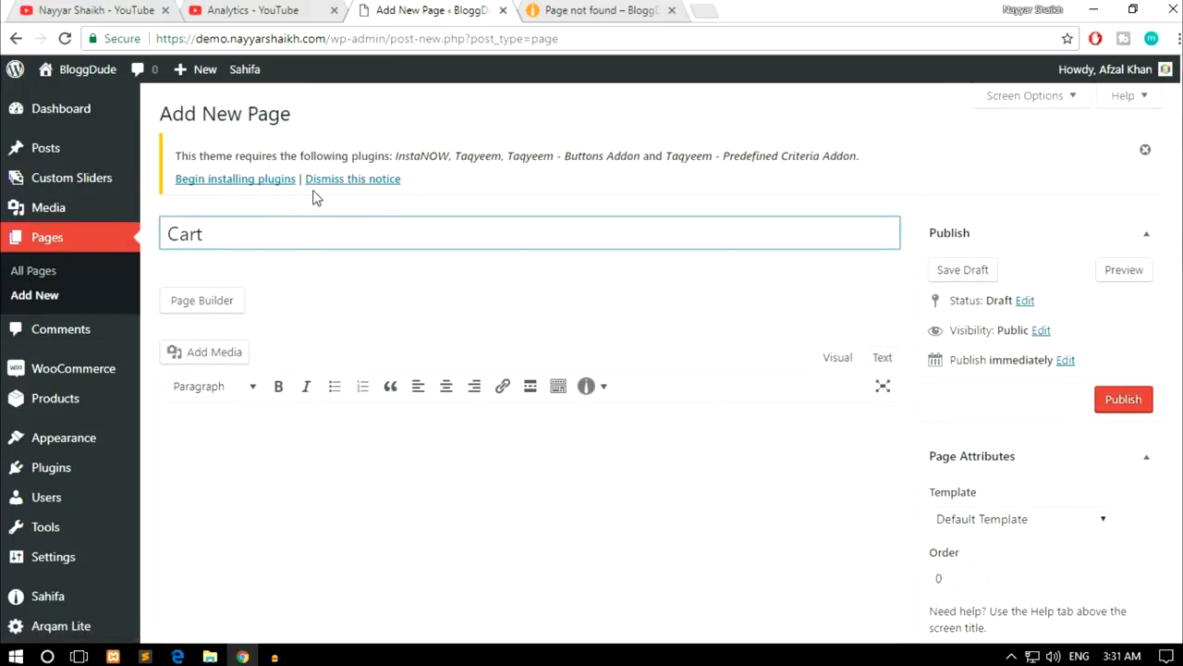
pyautogui.scroll(-3)
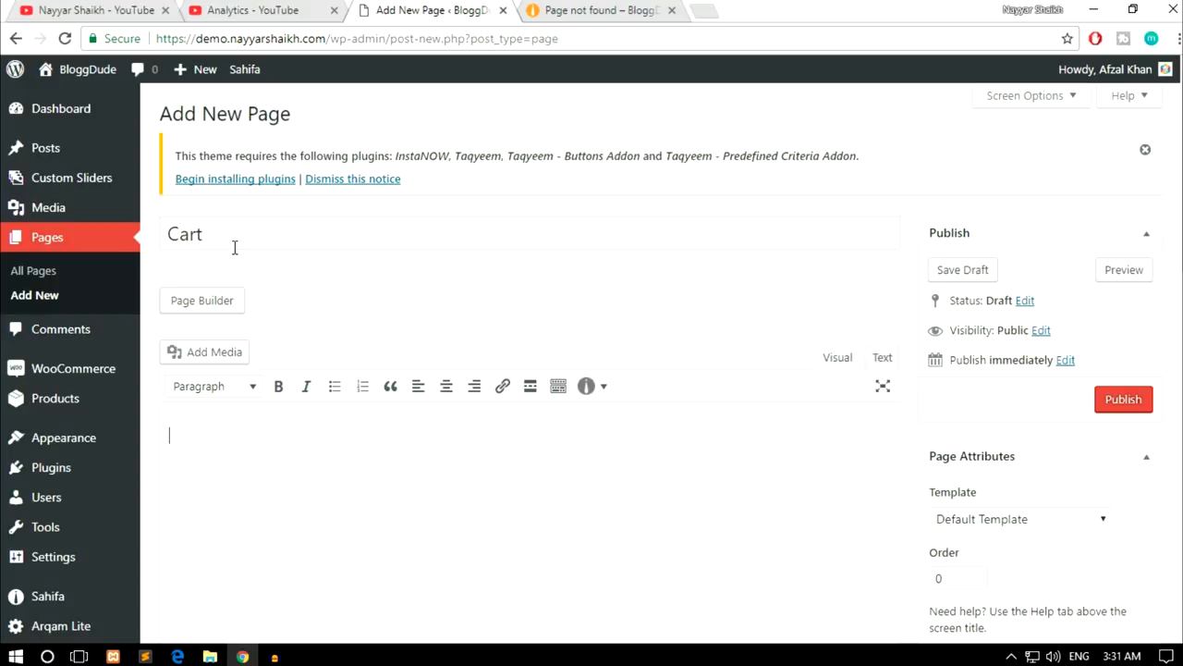
pyautogui.click(1124, 399)
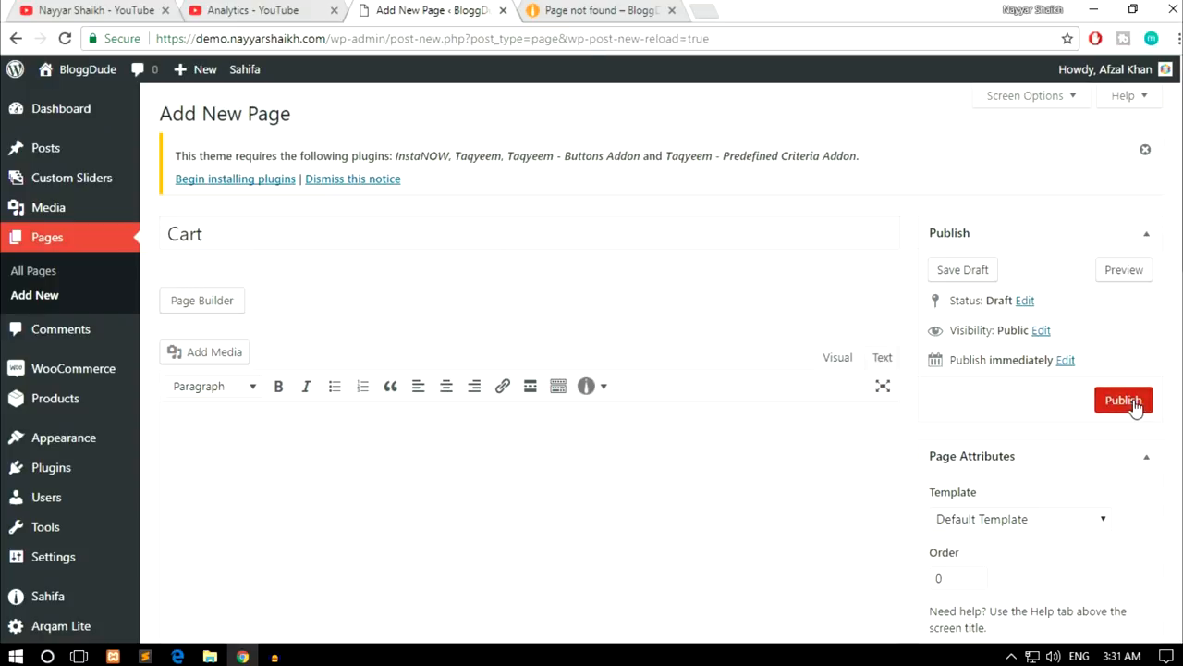
pyautogui.click(1124, 399)
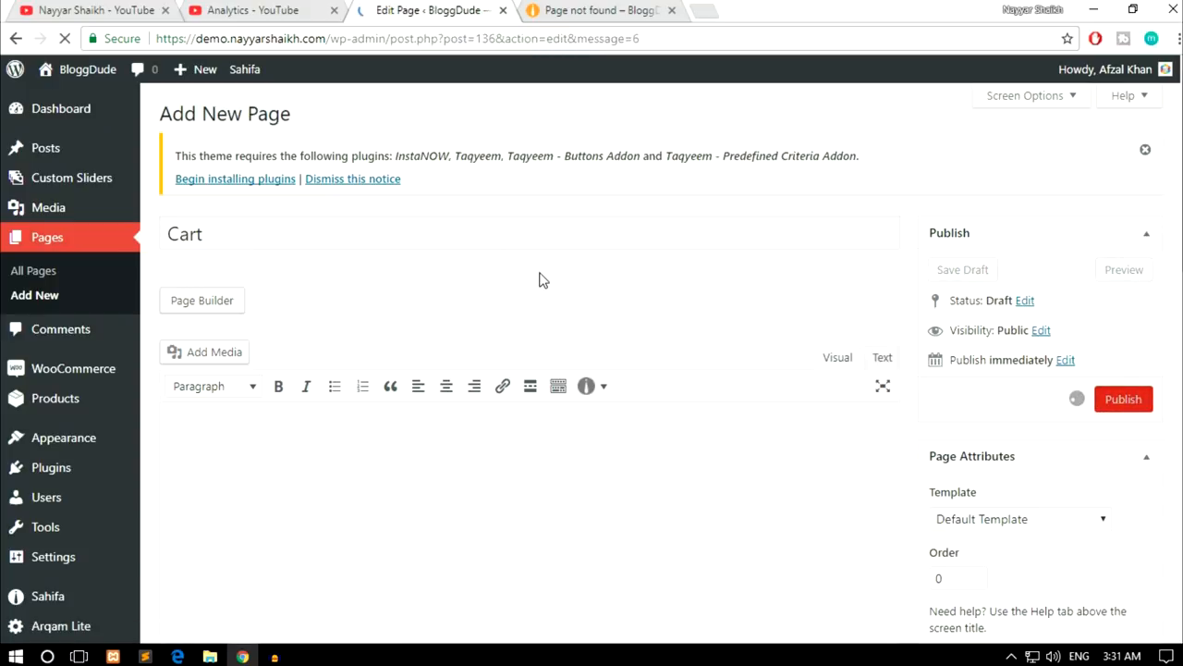
pyautogui.click(1124, 400)
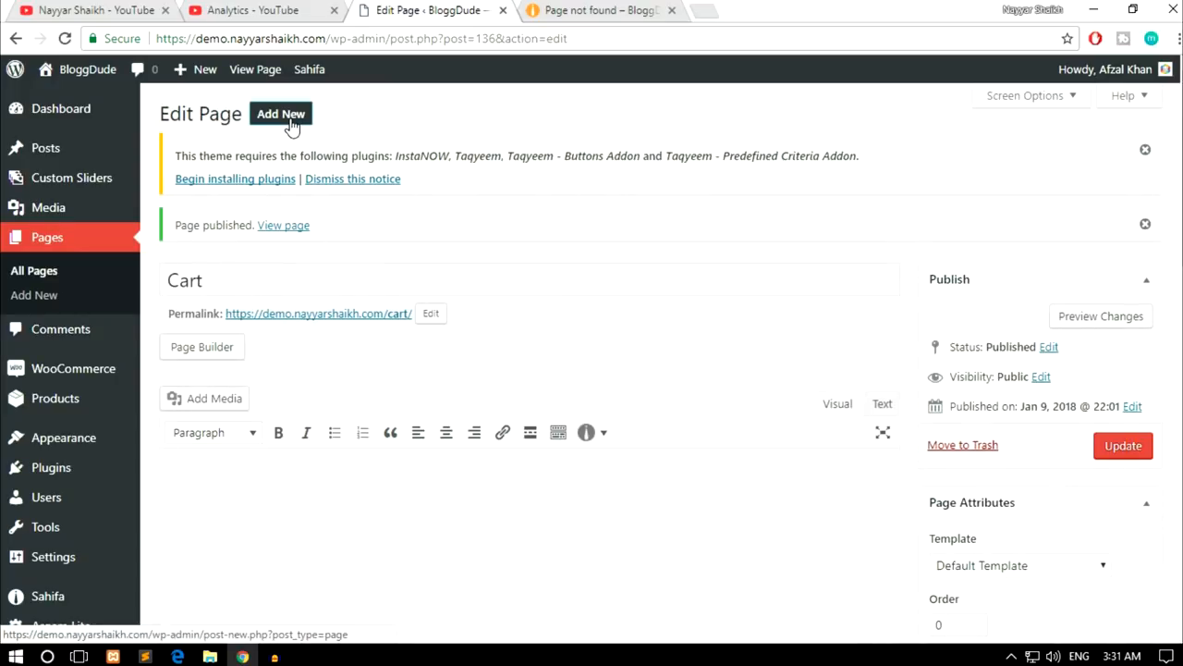
# Add a new page titled 'Checkout' and publish it at /checkout/
pyautogui.click(281, 113)
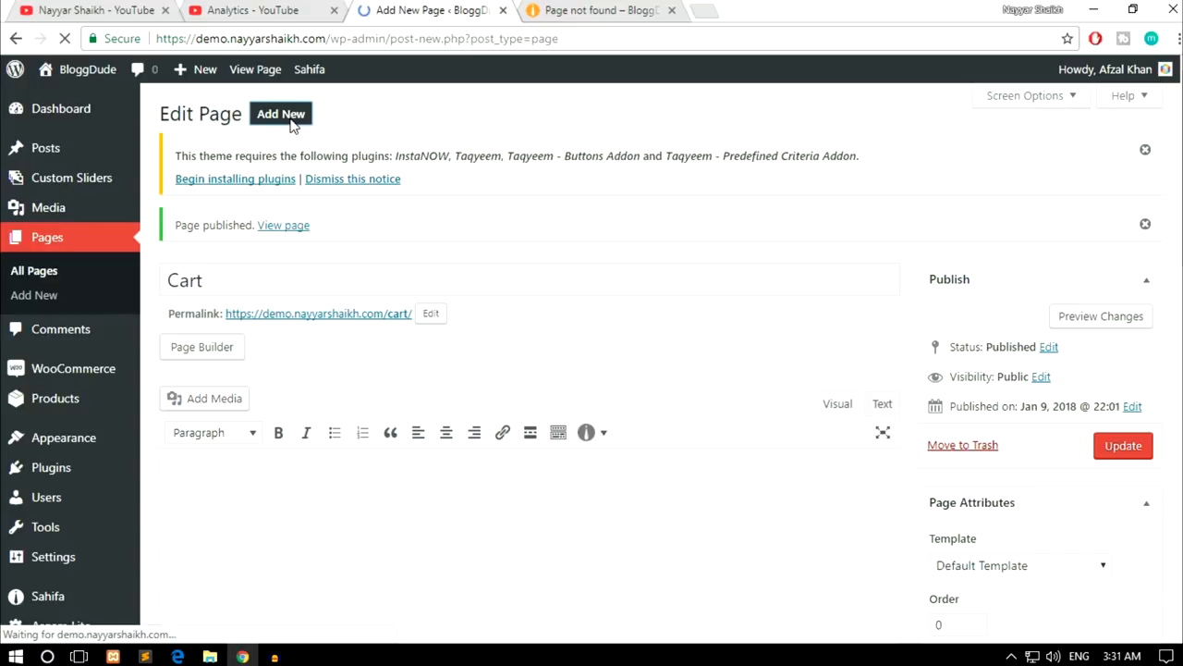
pyautogui.click(281, 112)
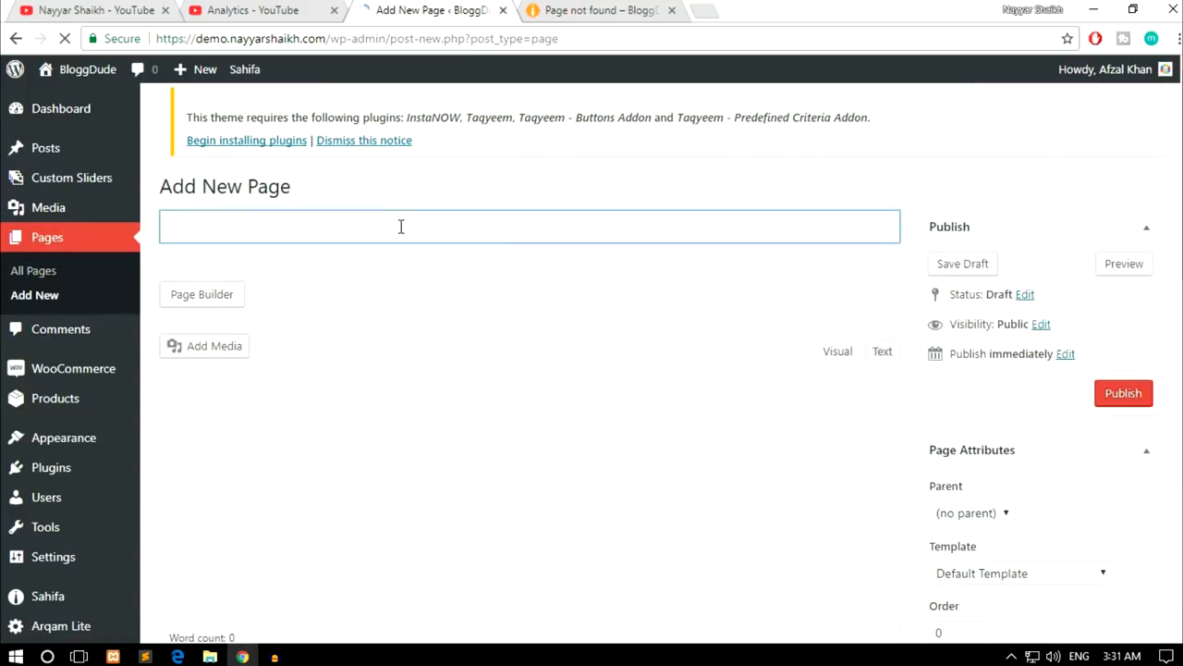
pyautogui.write('Checkout')
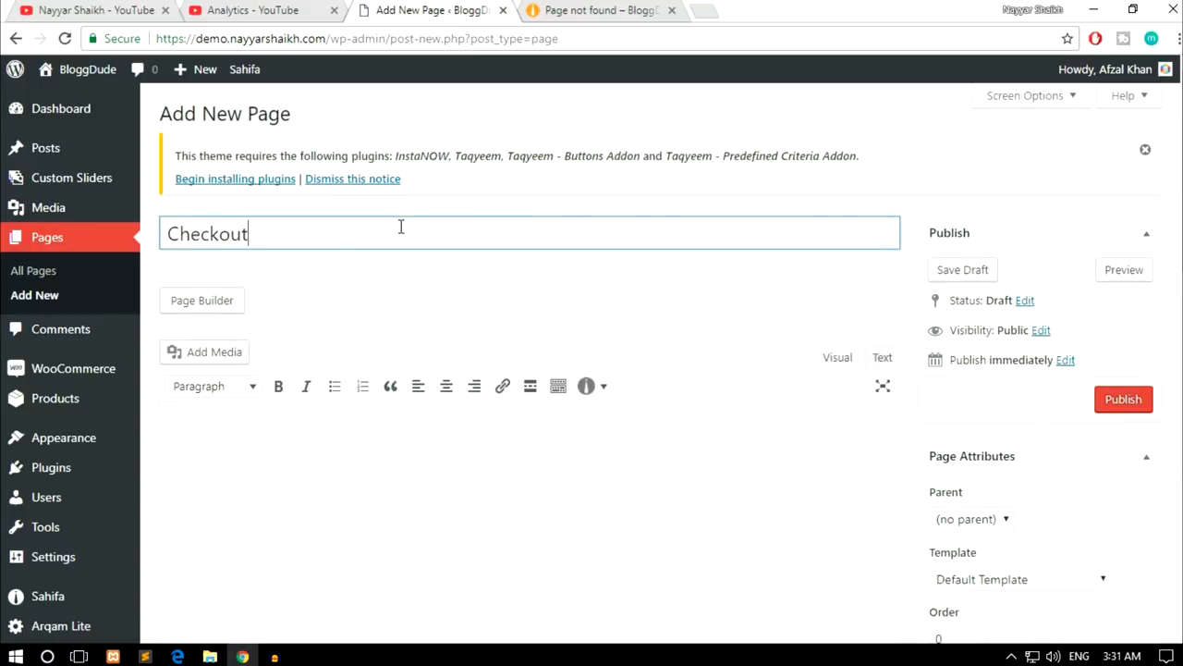
pyautogui.click(1124, 400)
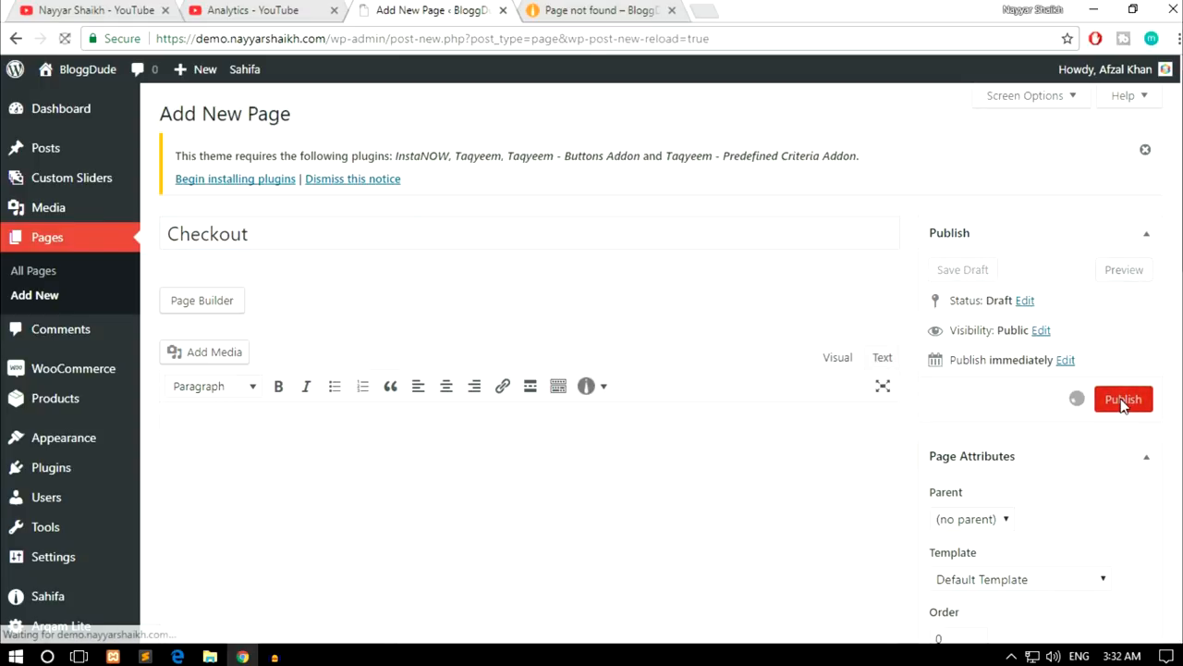
pyautogui.click(1124, 400)
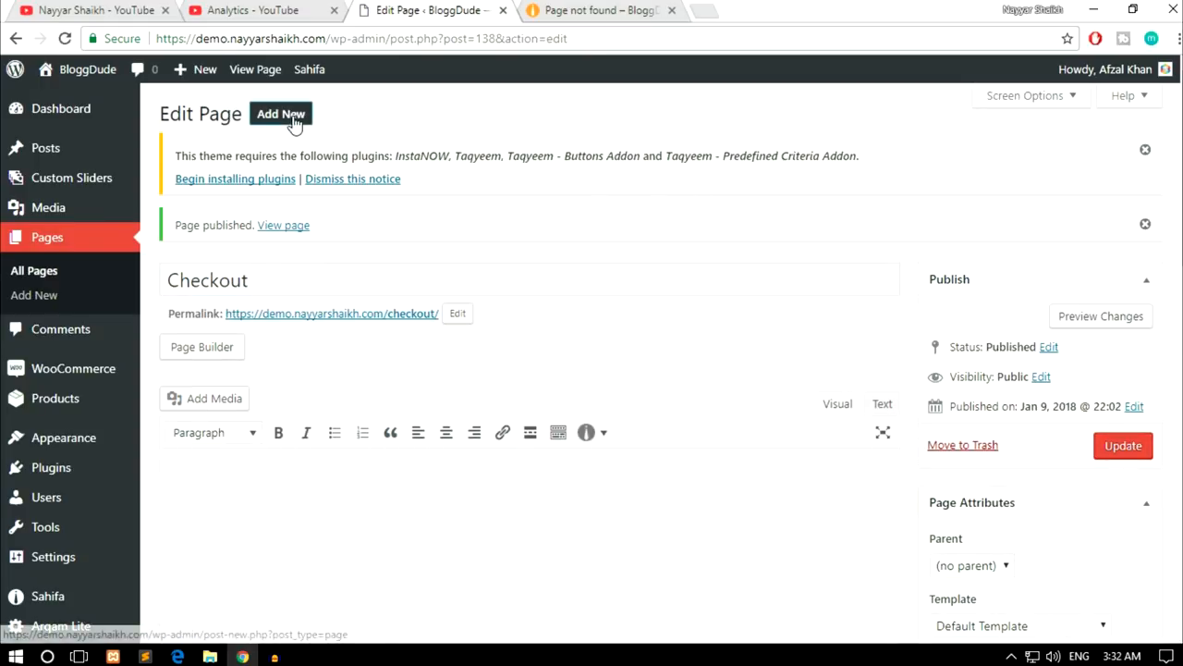
# Add a new page titled 'My Account' and publish it at /my-account/
pyautogui.click(281, 113)
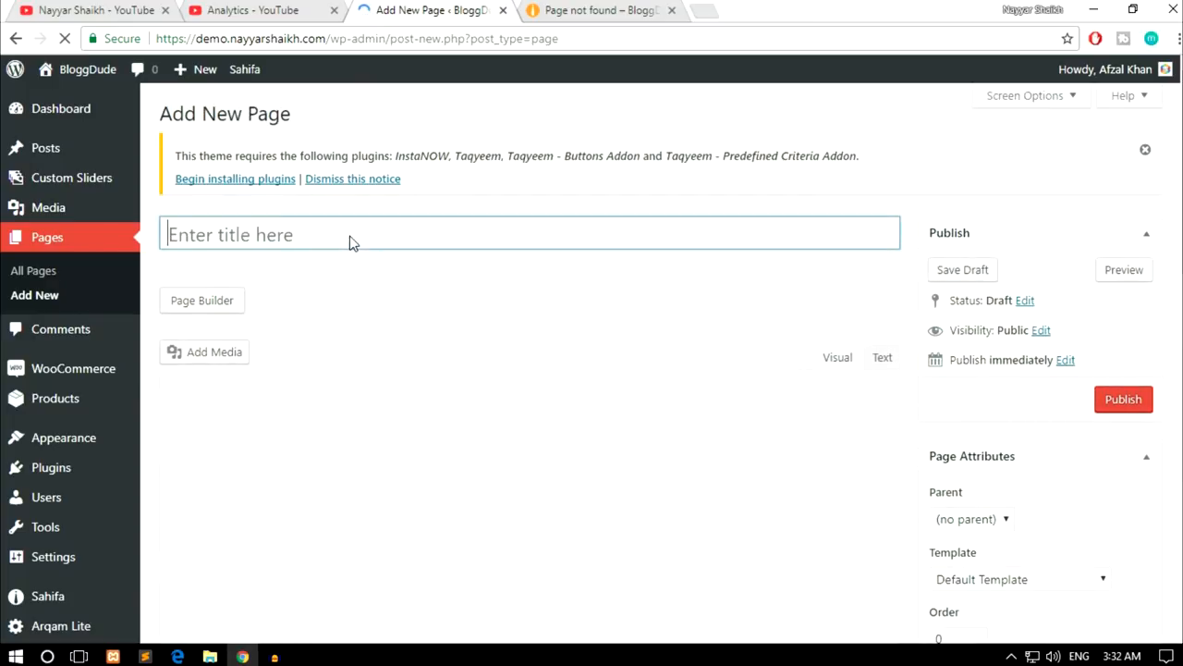
pyautogui.write('My Accoun')
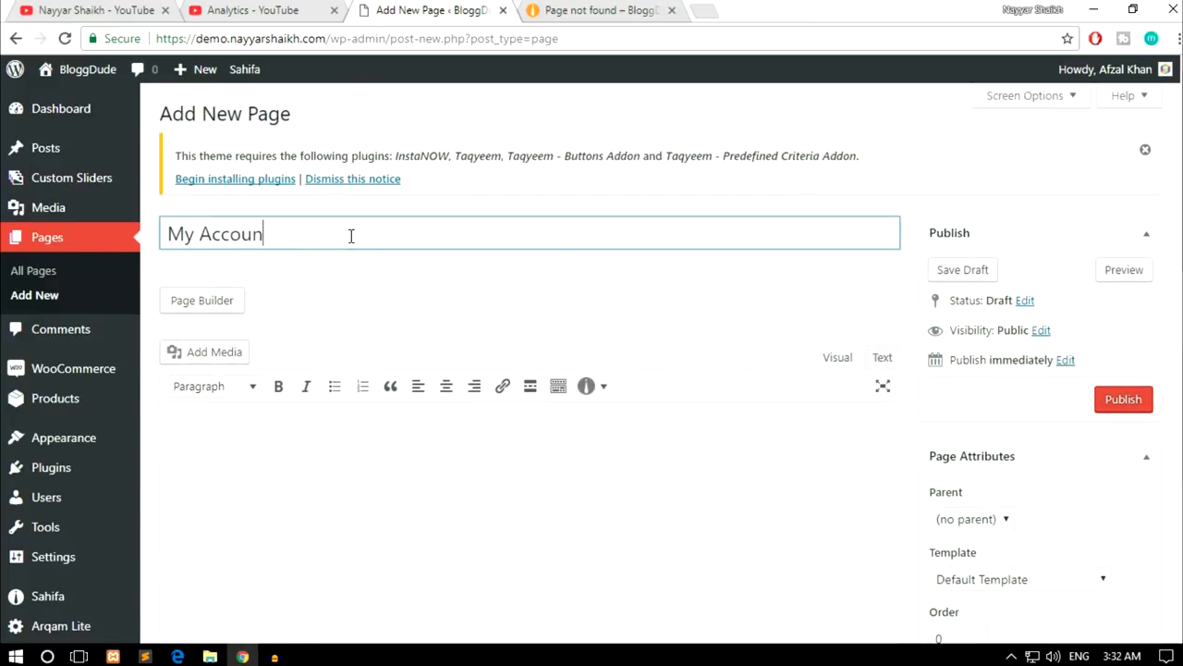
pyautogui.click(1125, 399)
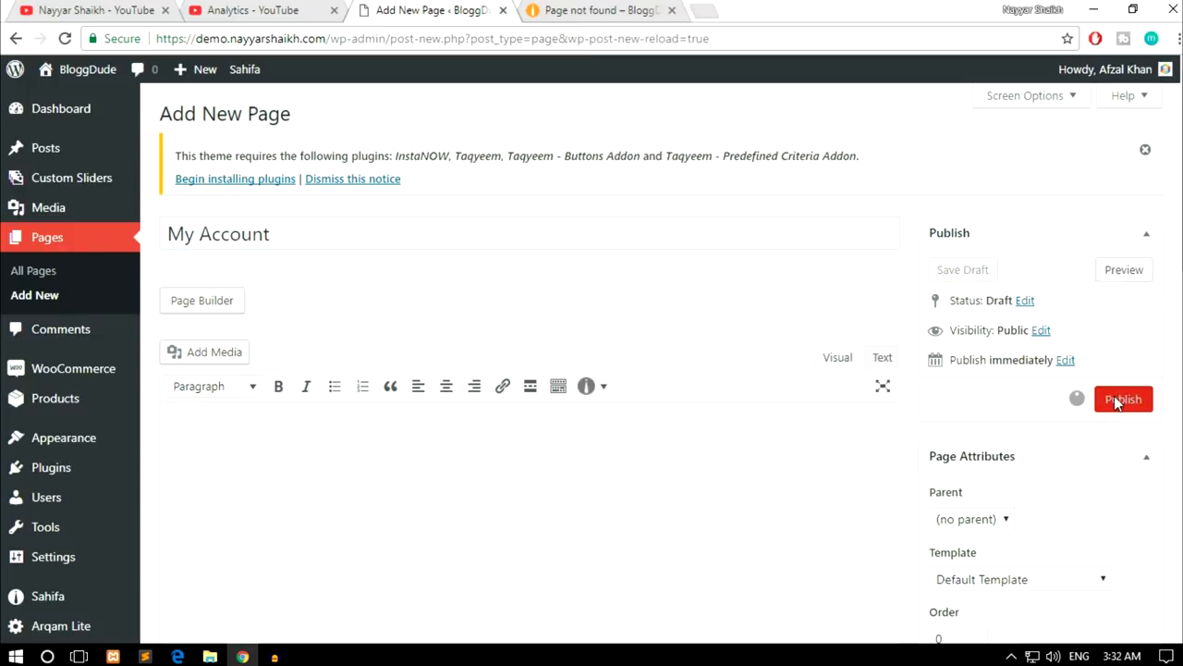
pyautogui.click(1124, 400)
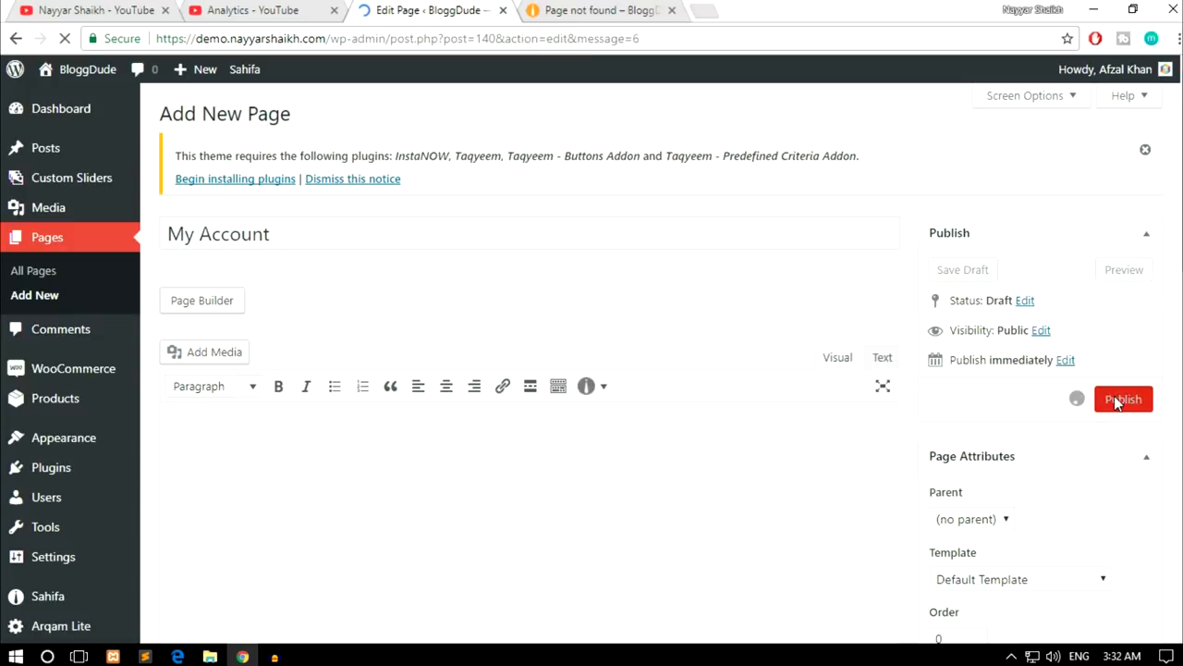
pyautogui.click(1124, 399)
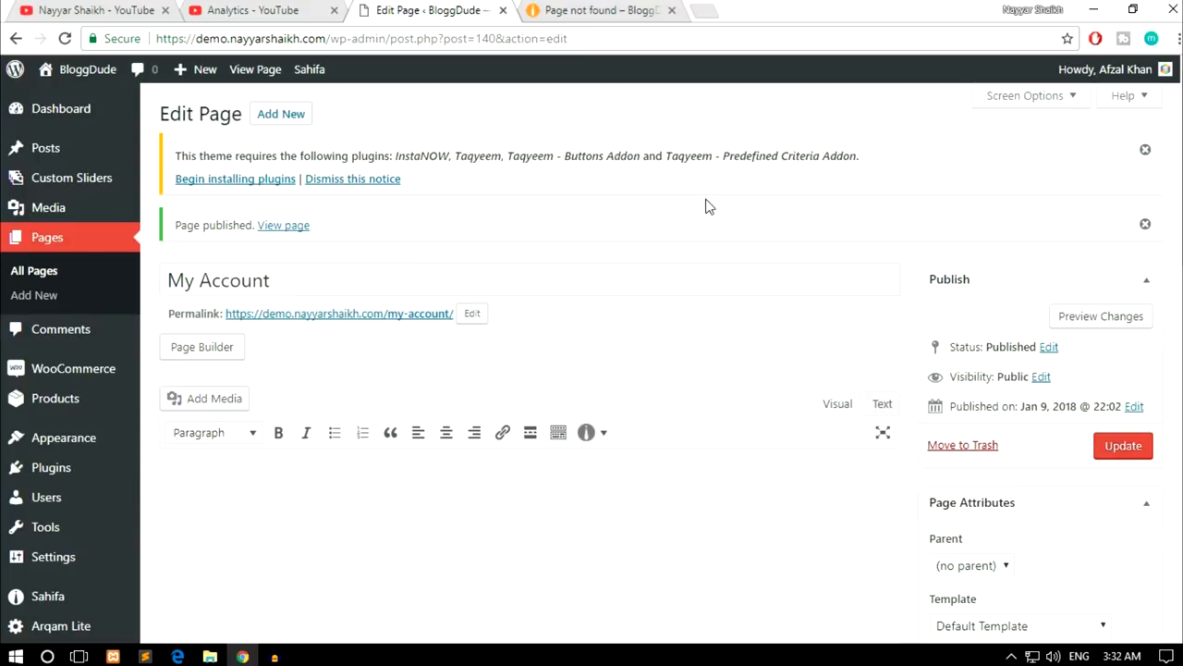
pyautogui.click(33, 270)
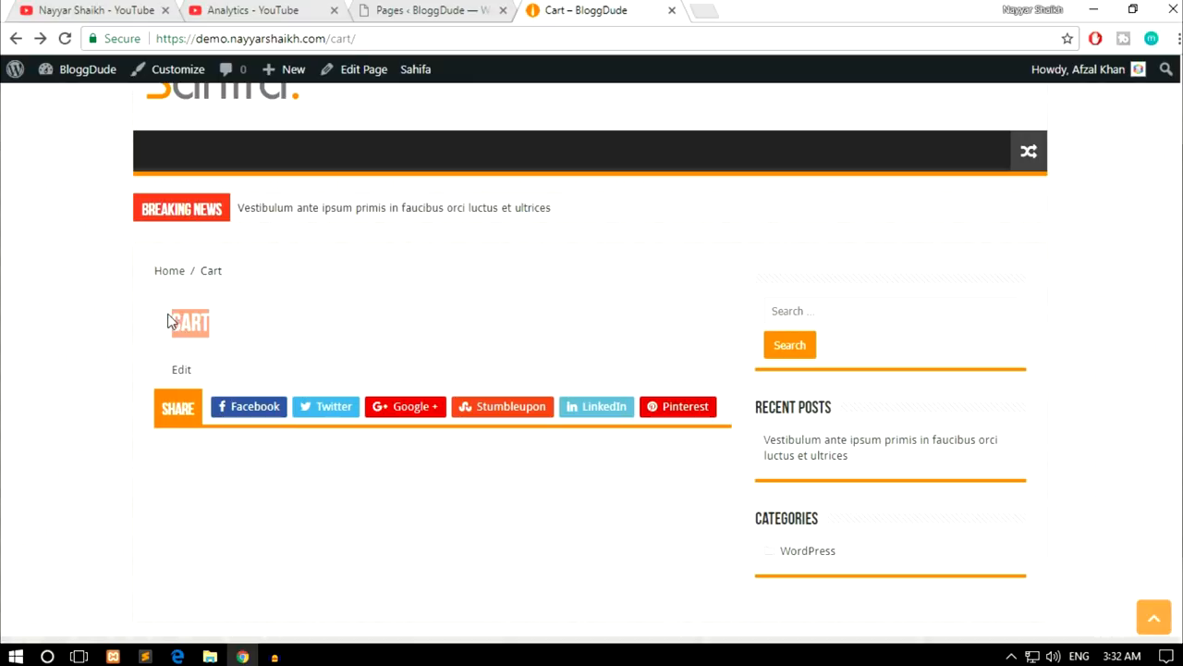
pyautogui.moveTo(440, 305)
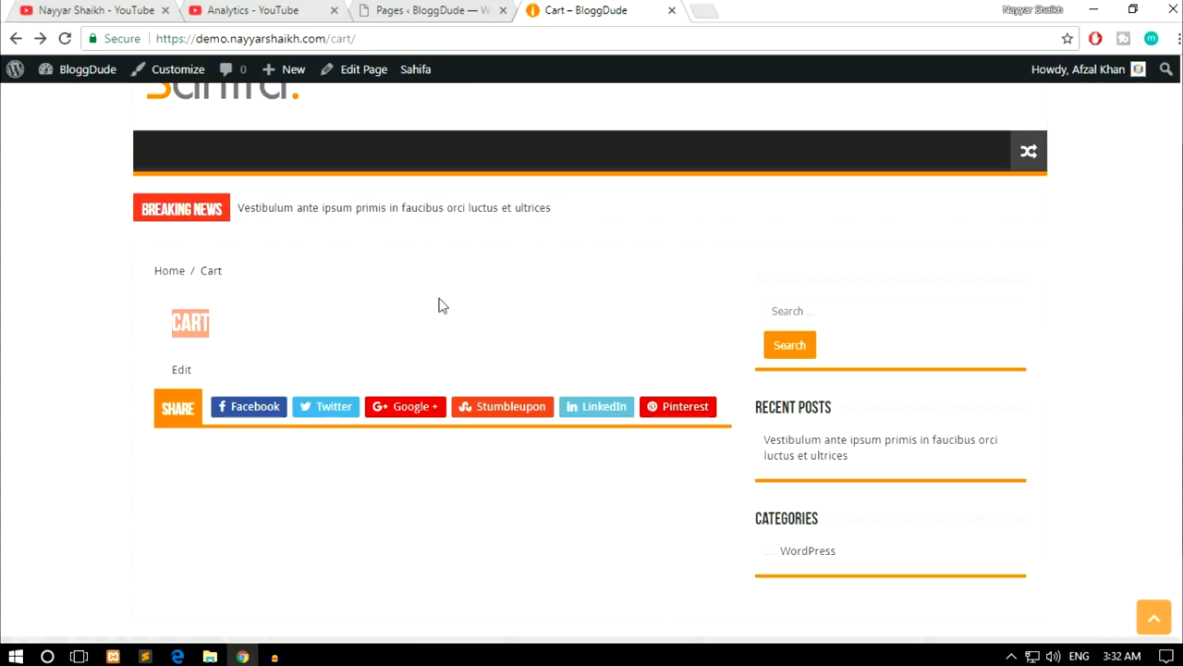
pyautogui.moveTo(225, 322)
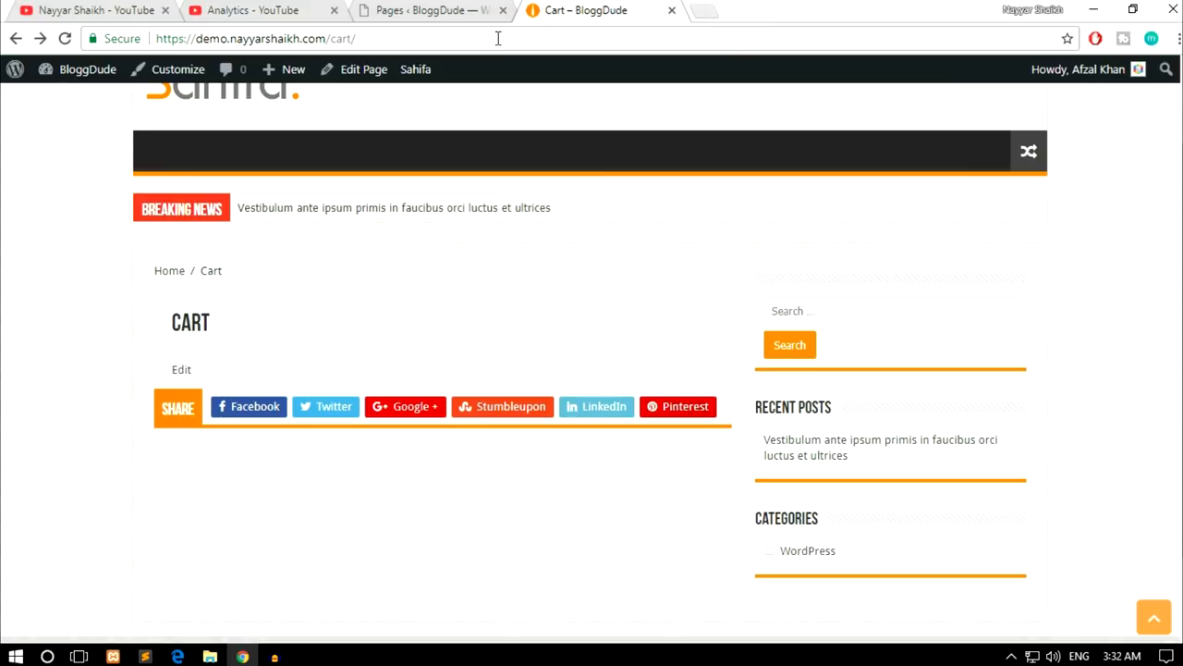
# Switch back to the admin Pages list showing Cart, Checkout and My Account
pyautogui.click(426, 11)
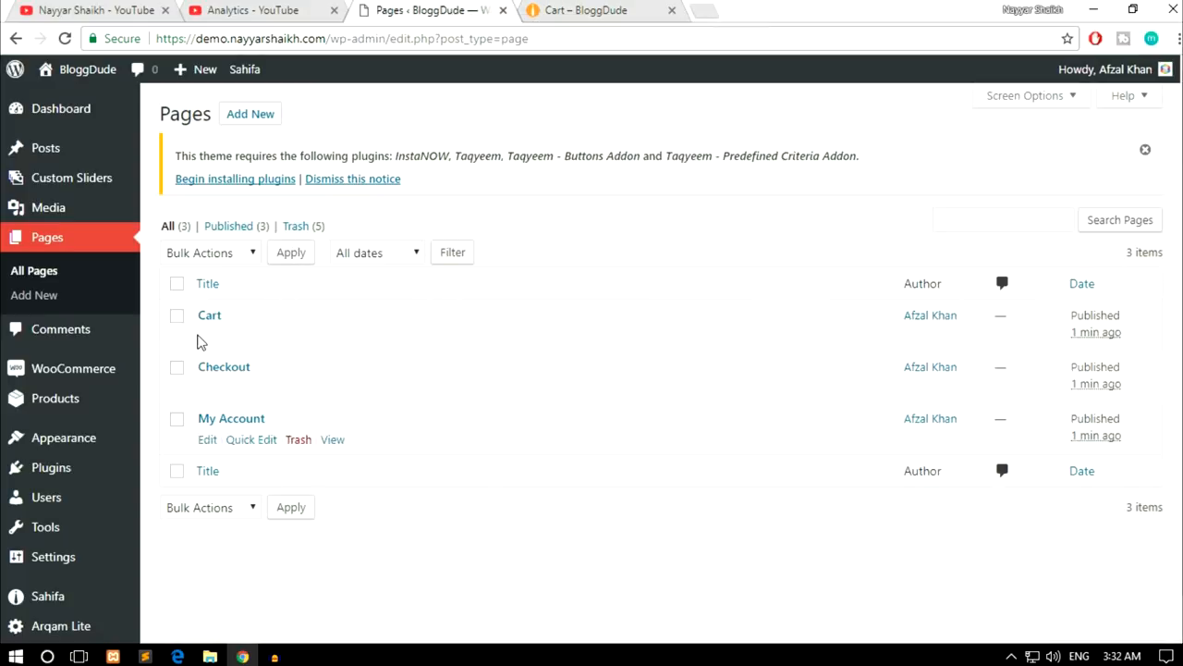
pyautogui.moveTo(203, 336)
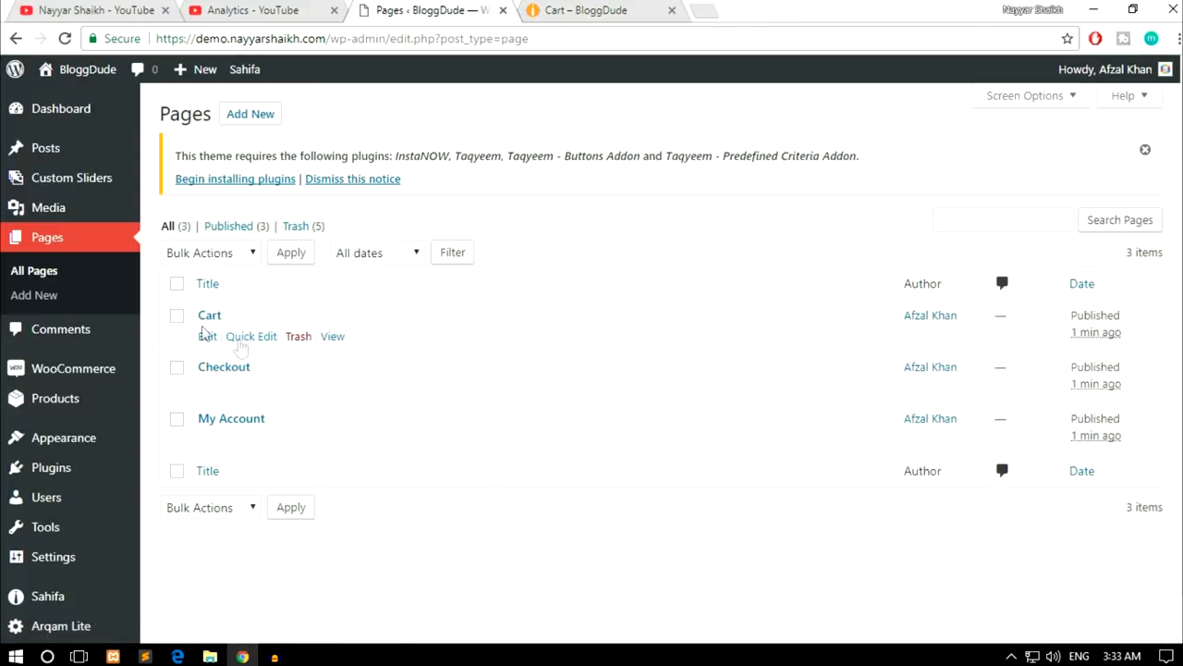
pyautogui.moveTo(577, 200)
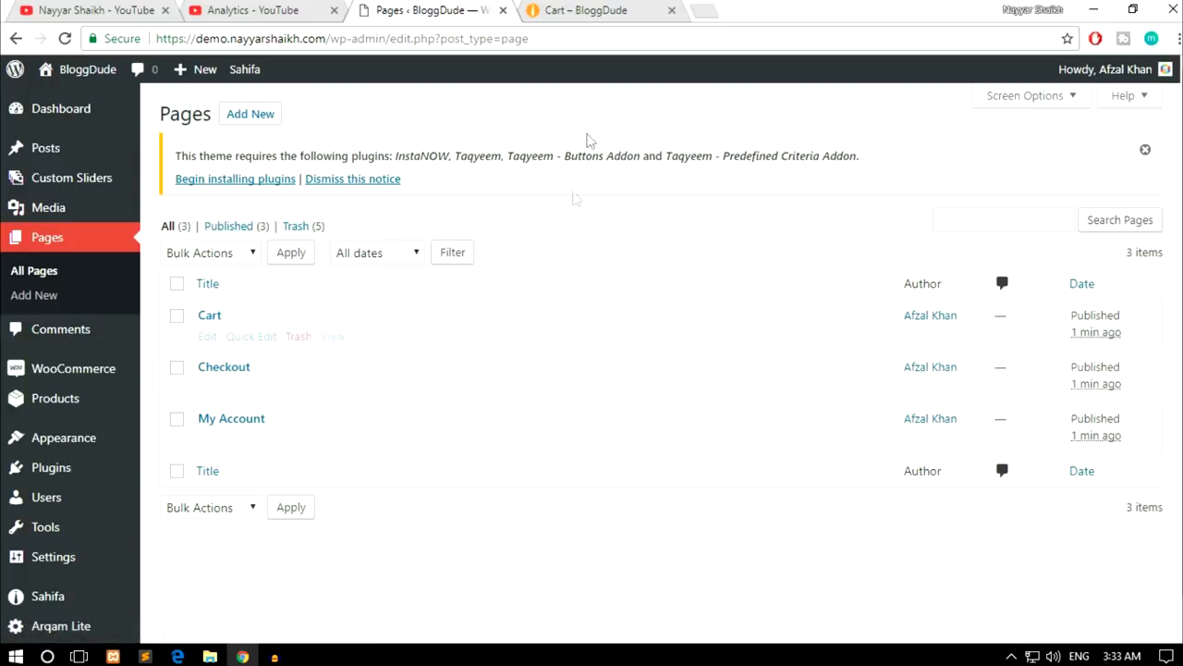
pyautogui.moveTo(429, 298)
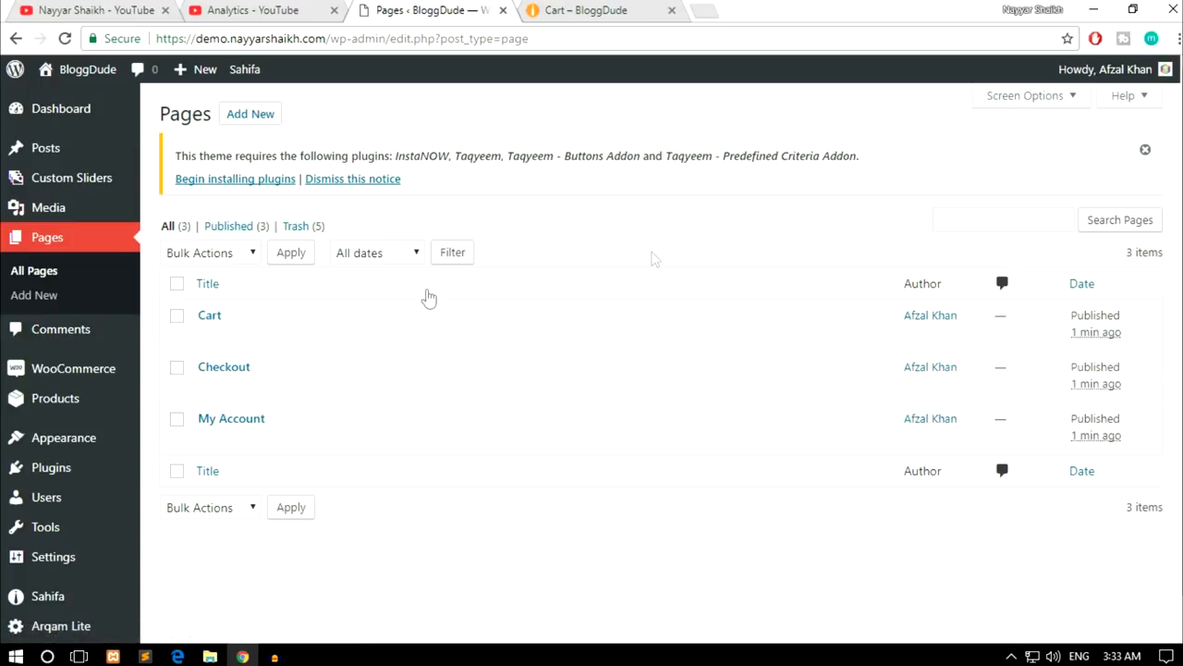
pyautogui.moveTo(714, 17)
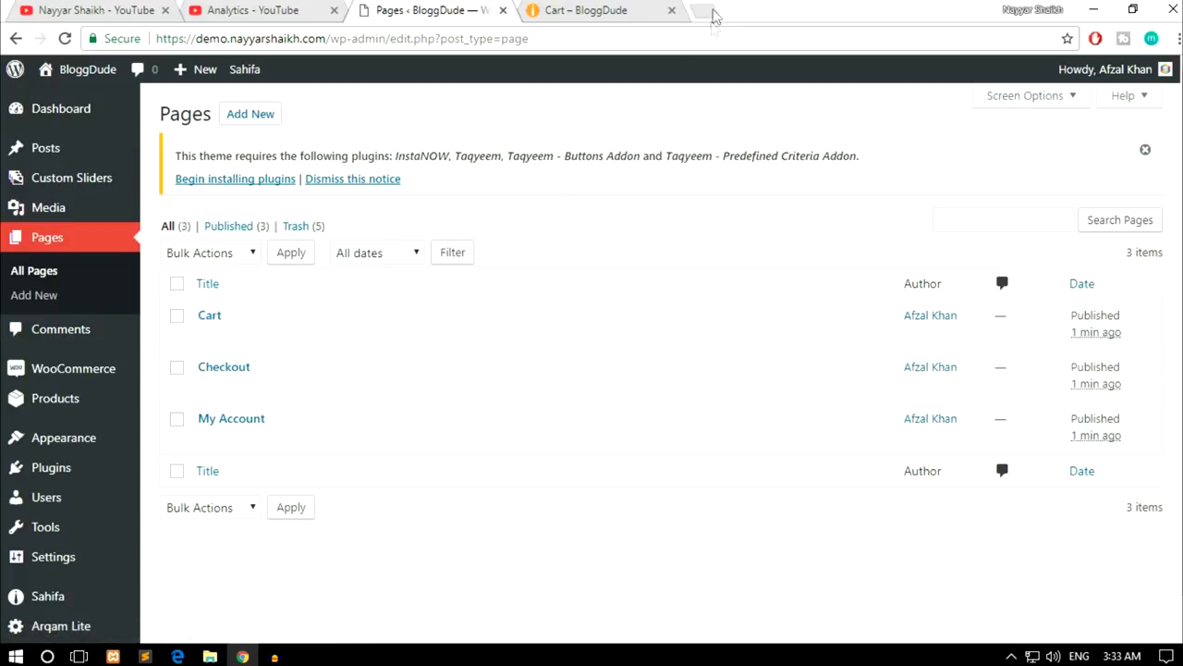
# Search Google for 'woocommerce shortcodes' and open the WooCommerce Docs shortcodes guide
pyautogui.write('woocm')
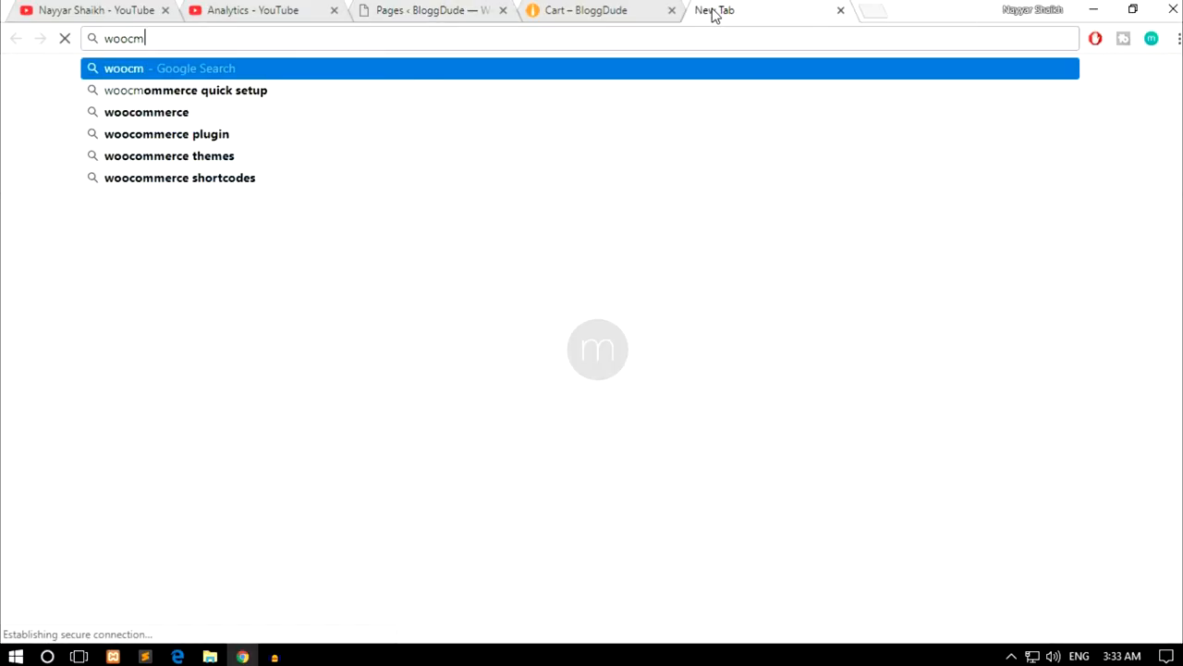
pyautogui.click(180, 177)
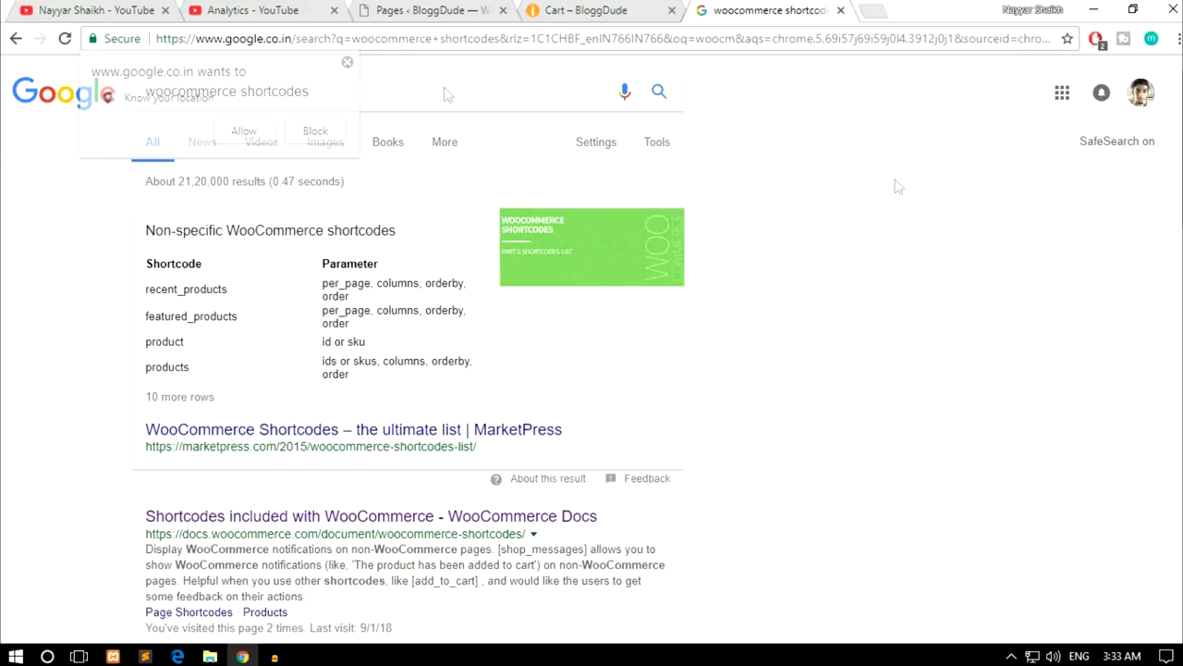
pyautogui.scroll(-3)
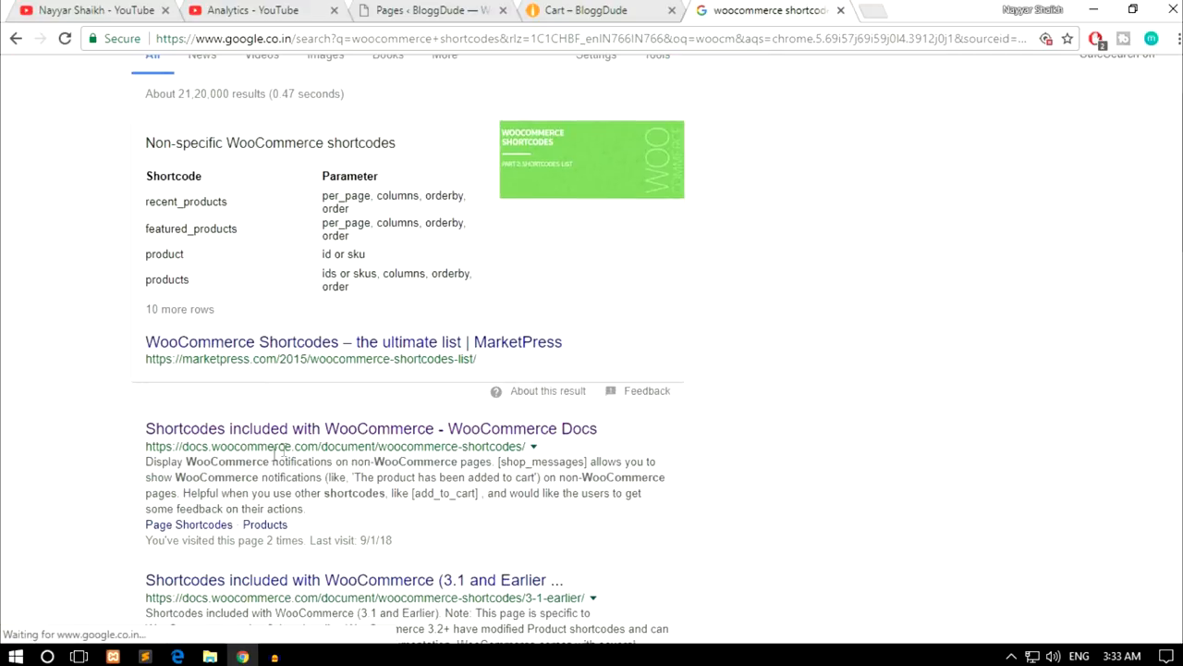
pyautogui.click(370, 429)
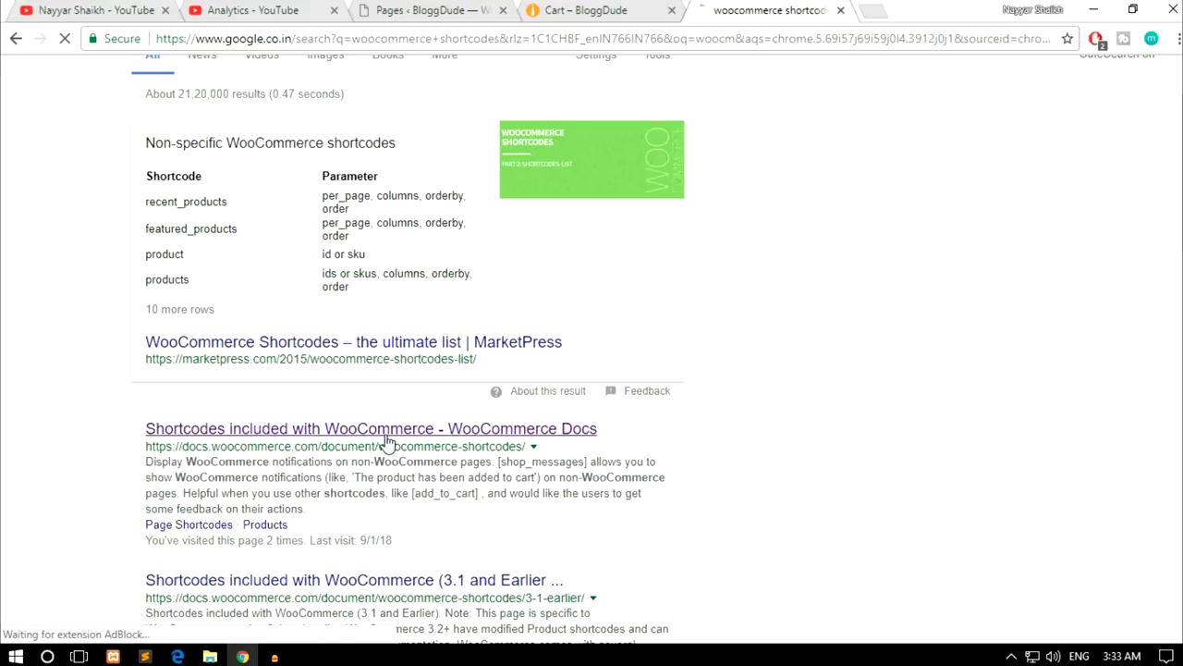
pyautogui.click(370, 429)
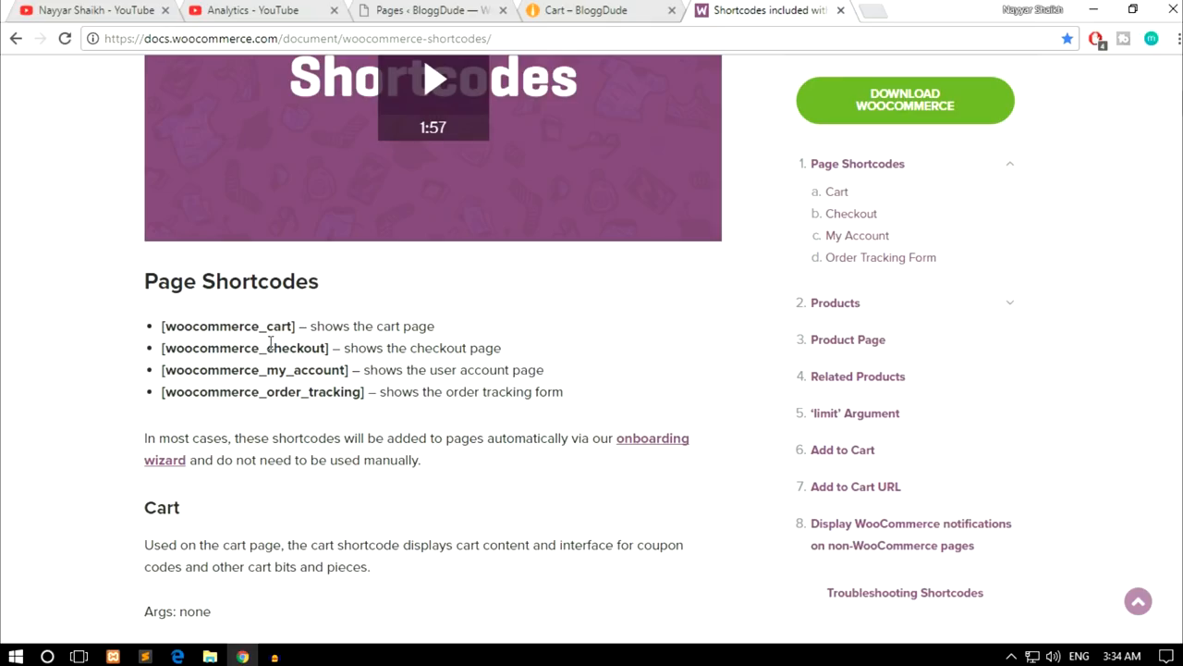
# Select the [woocommerce_cart] shortcode in the Page Shortcodes list for copying
pyautogui.moveTo(162, 325); pyautogui.dragTo(349, 377)
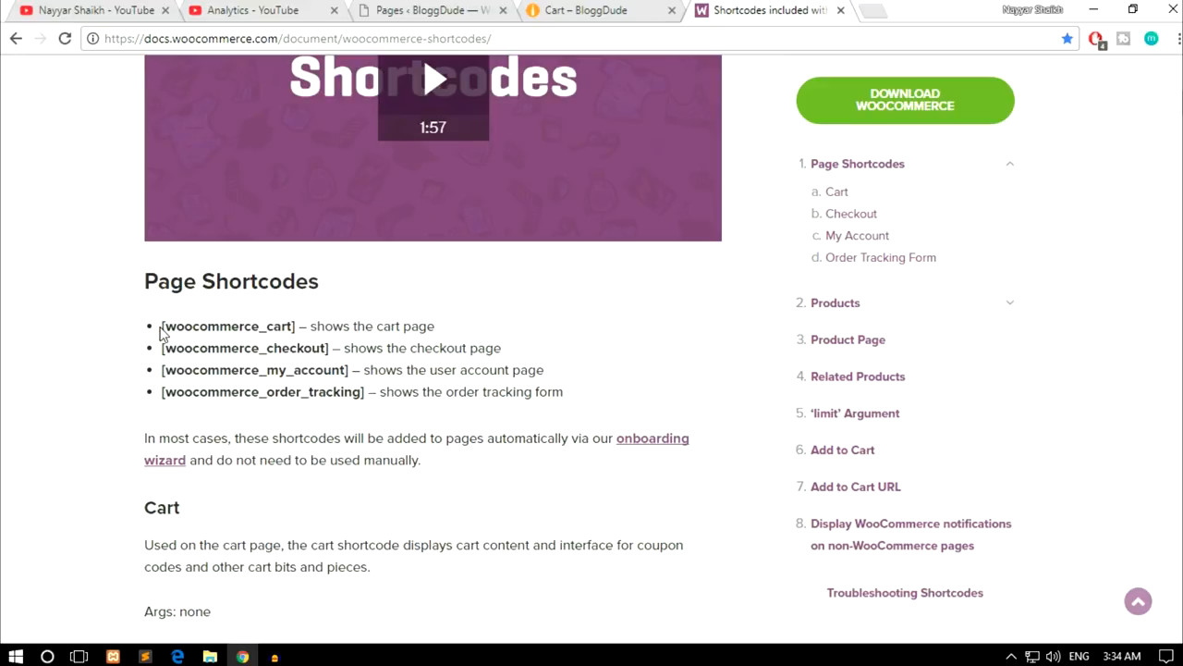
pyautogui.doubleClick(227, 326)
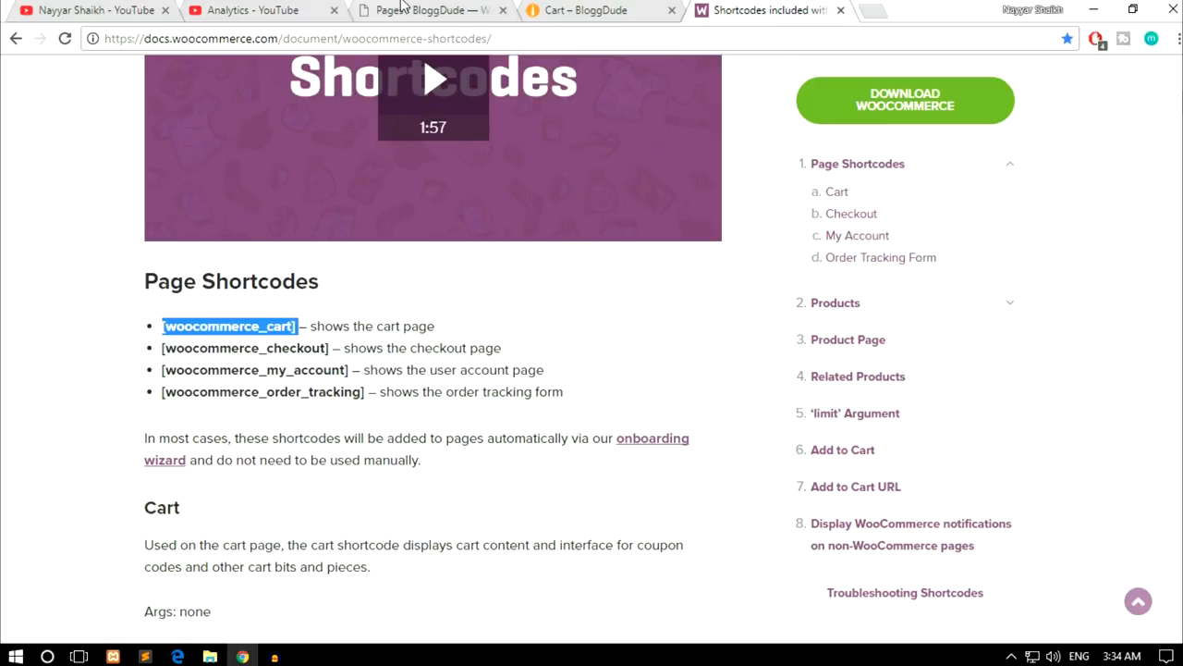
# Update the Cart page with [woocommerce_cart] and view the live cart listing Patient Ninja with totals
pyautogui.click(425, 11)
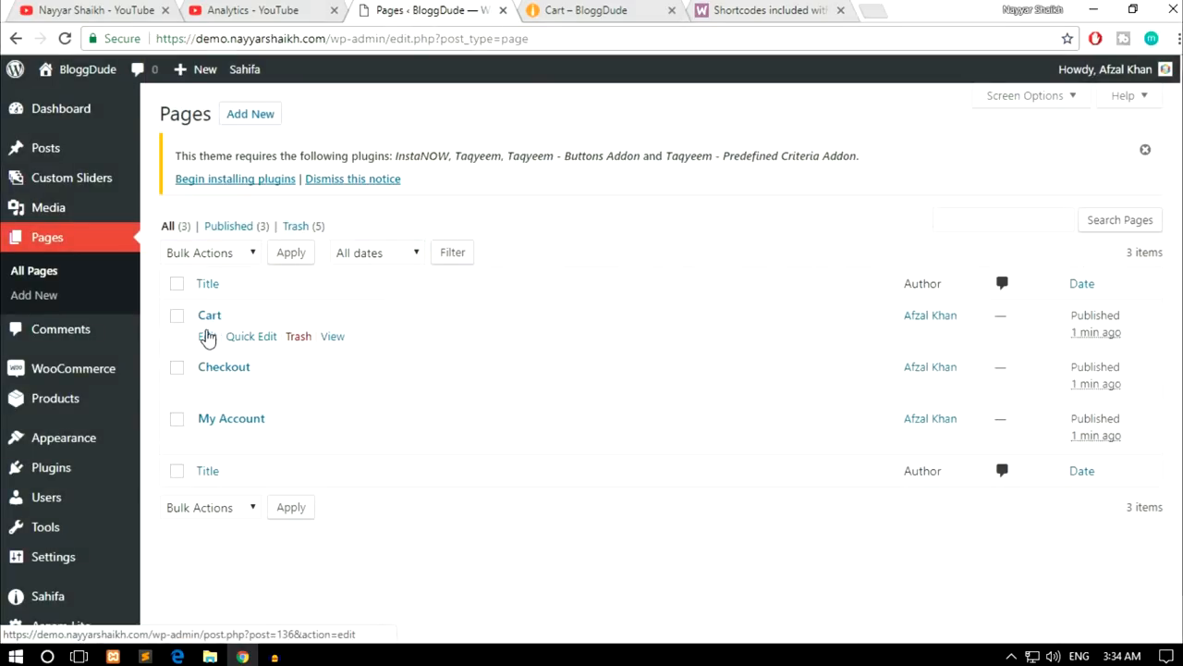
pyautogui.click(202, 337)
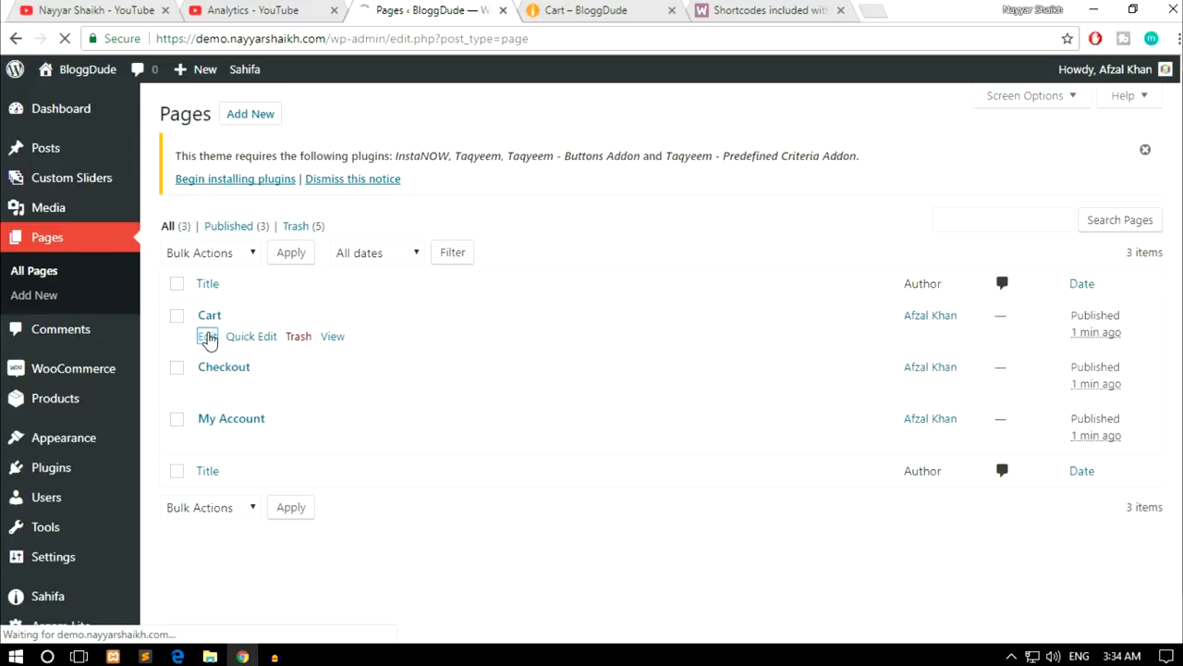
pyautogui.click(204, 336)
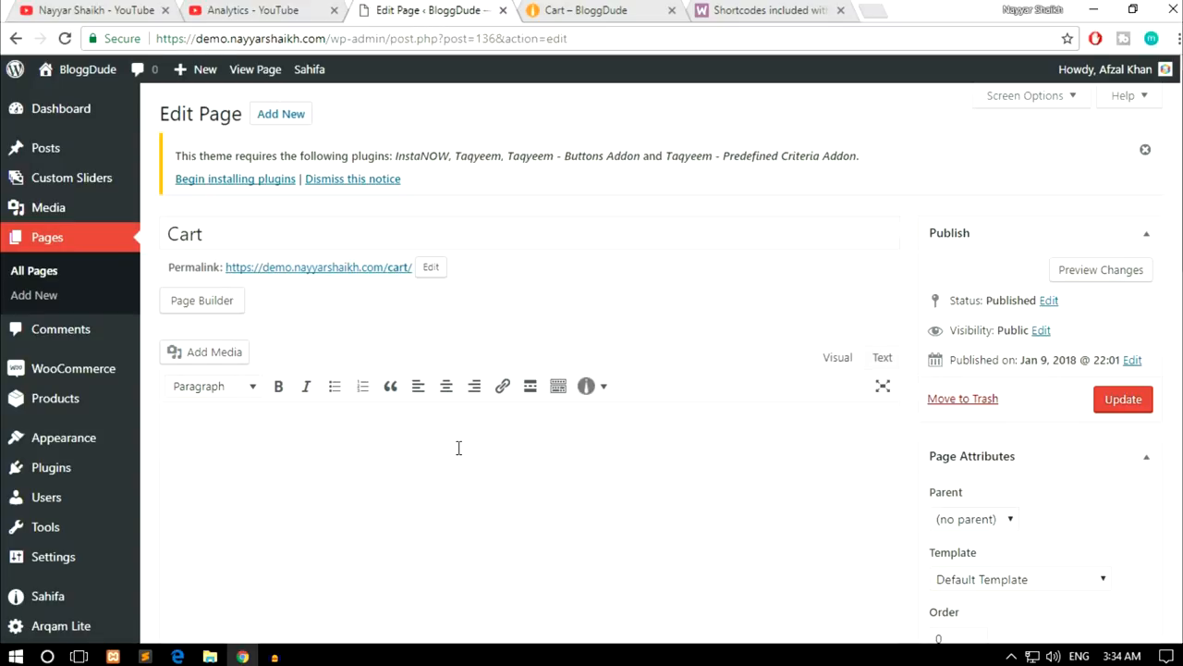
pyautogui.click(1122, 400)
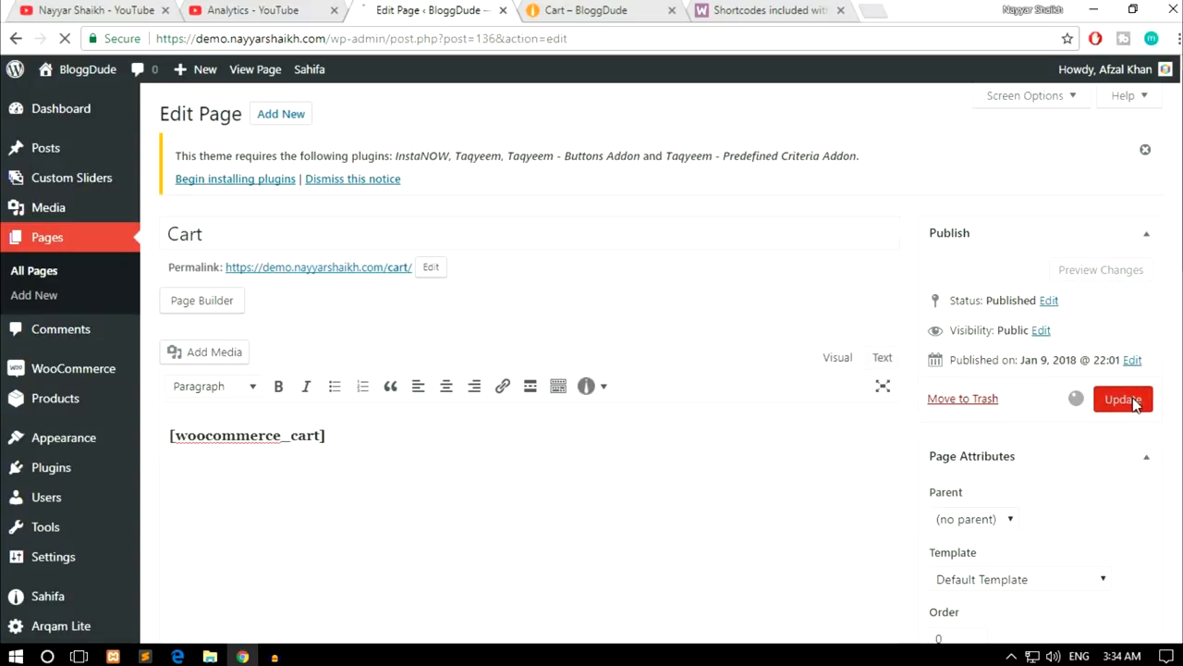
pyautogui.click(1122, 399)
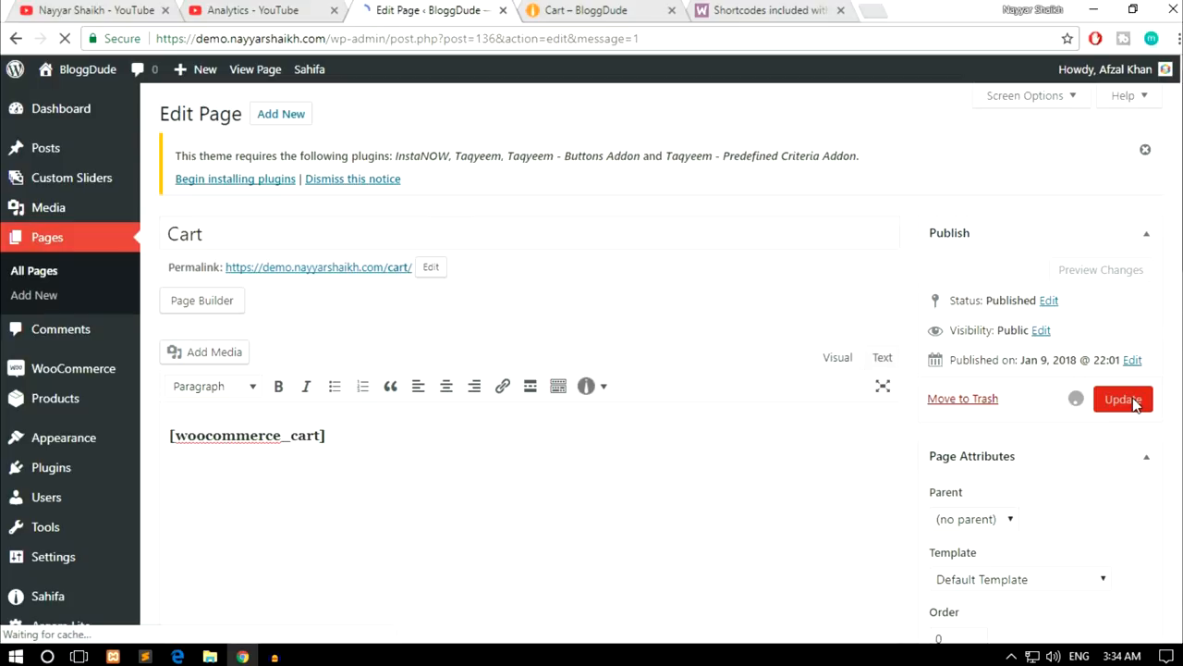
pyautogui.click(1124, 399)
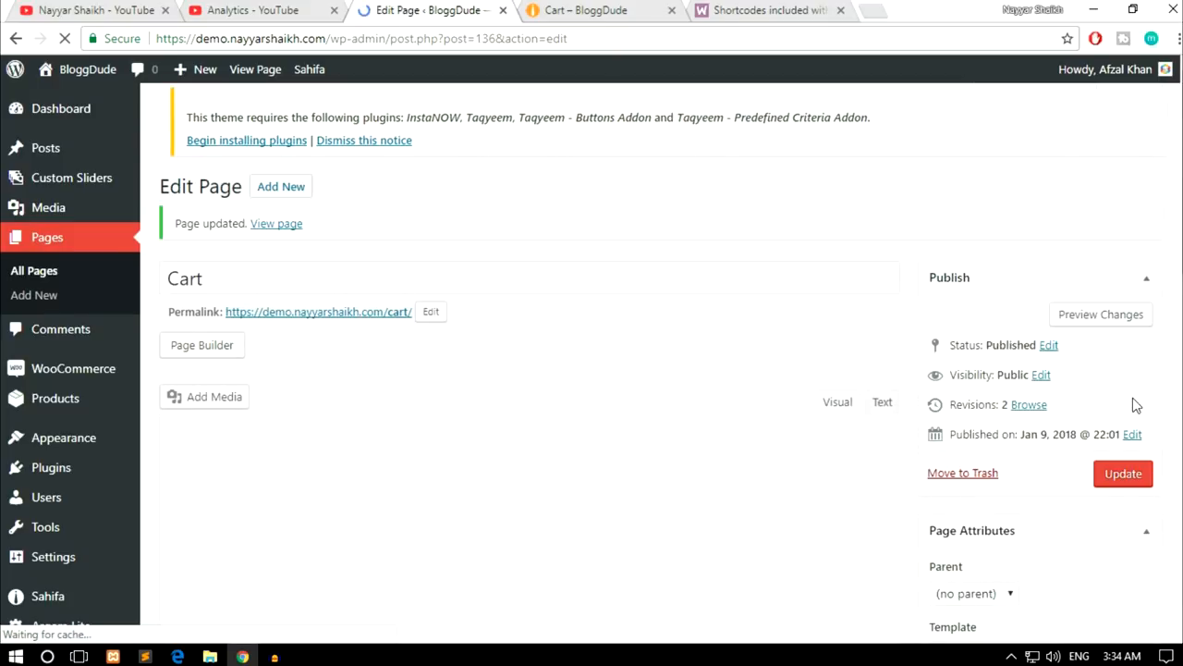
pyautogui.click(583, 11)
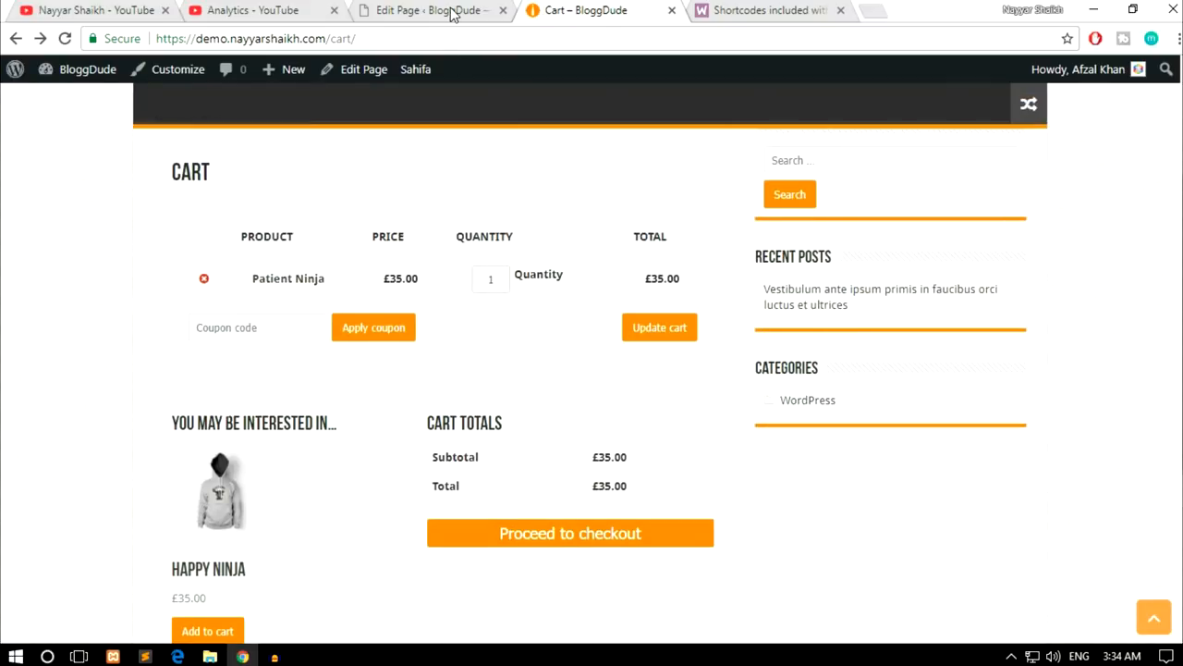
# Copy [woocommerce_checkout] from the docs into the Checkout page and update it
pyautogui.click(425, 11)
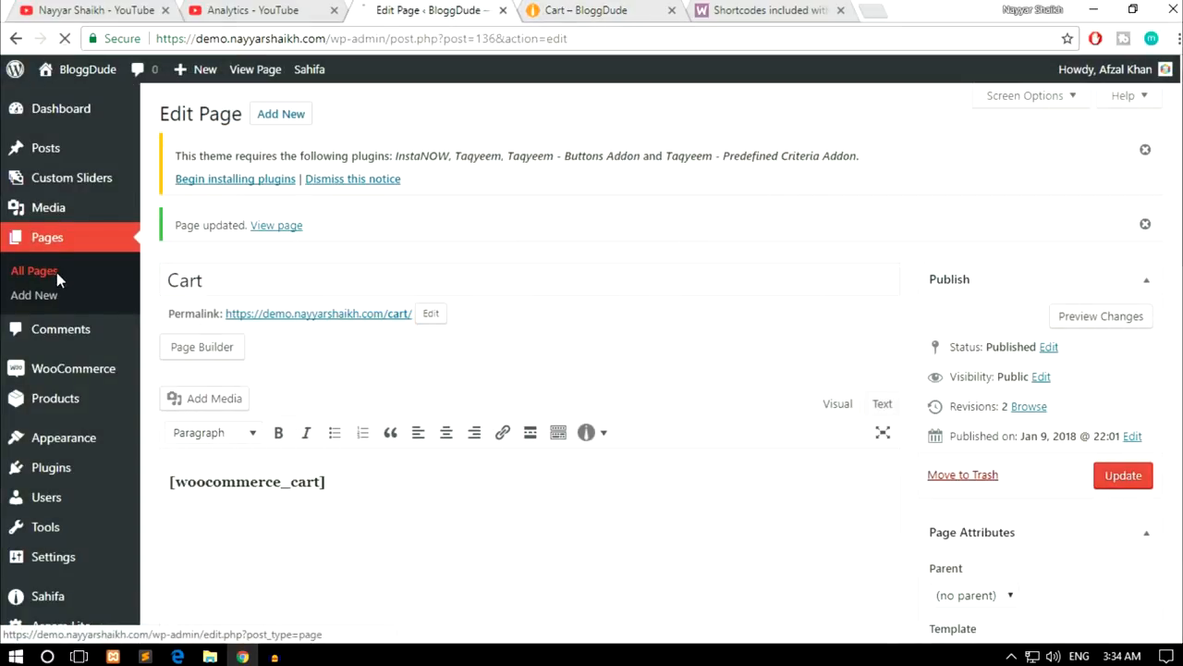
pyautogui.click(768, 11)
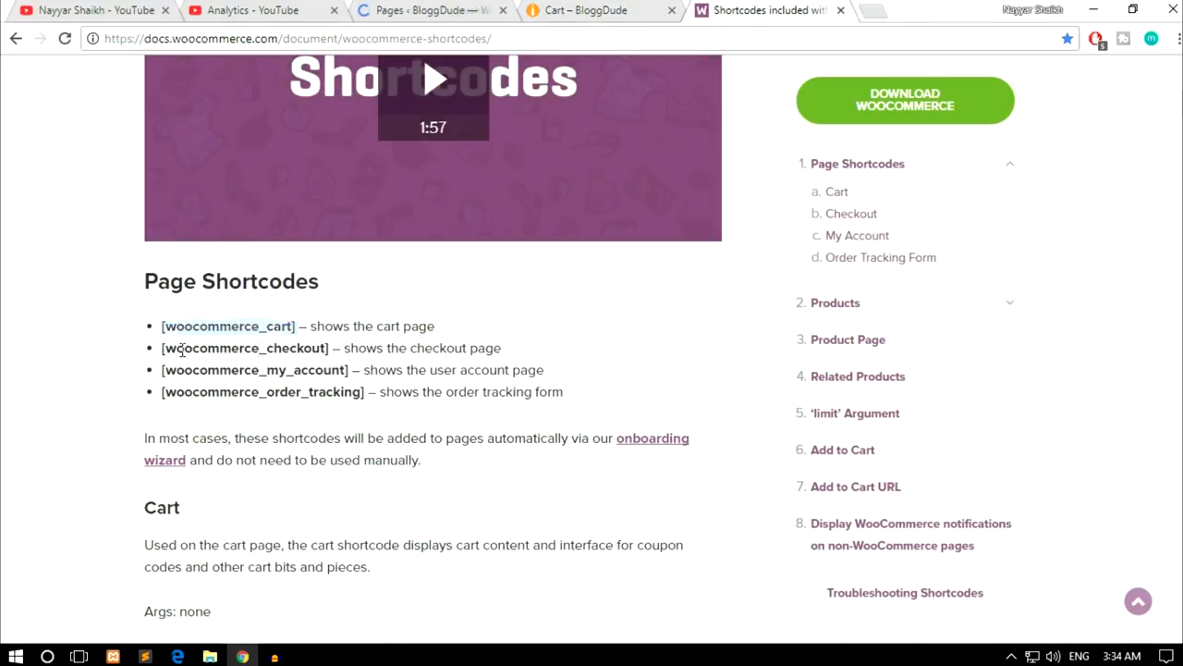
pyautogui.moveTo(163, 348); pyautogui.dragTo(329, 348)
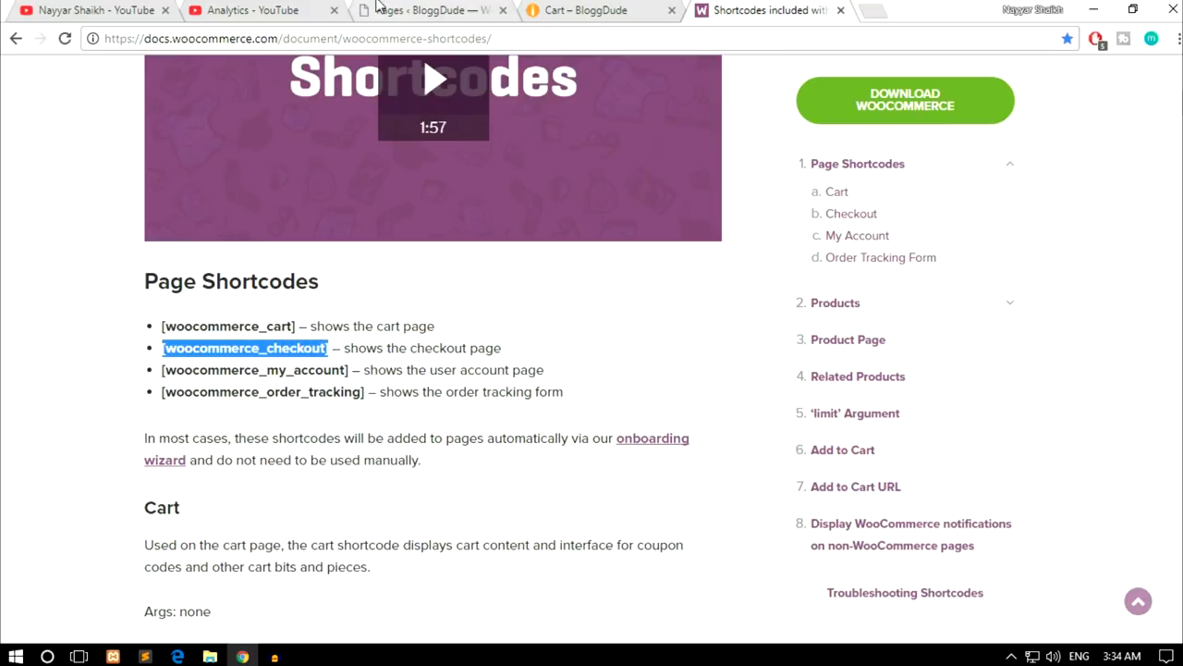
pyautogui.click(429, 11)
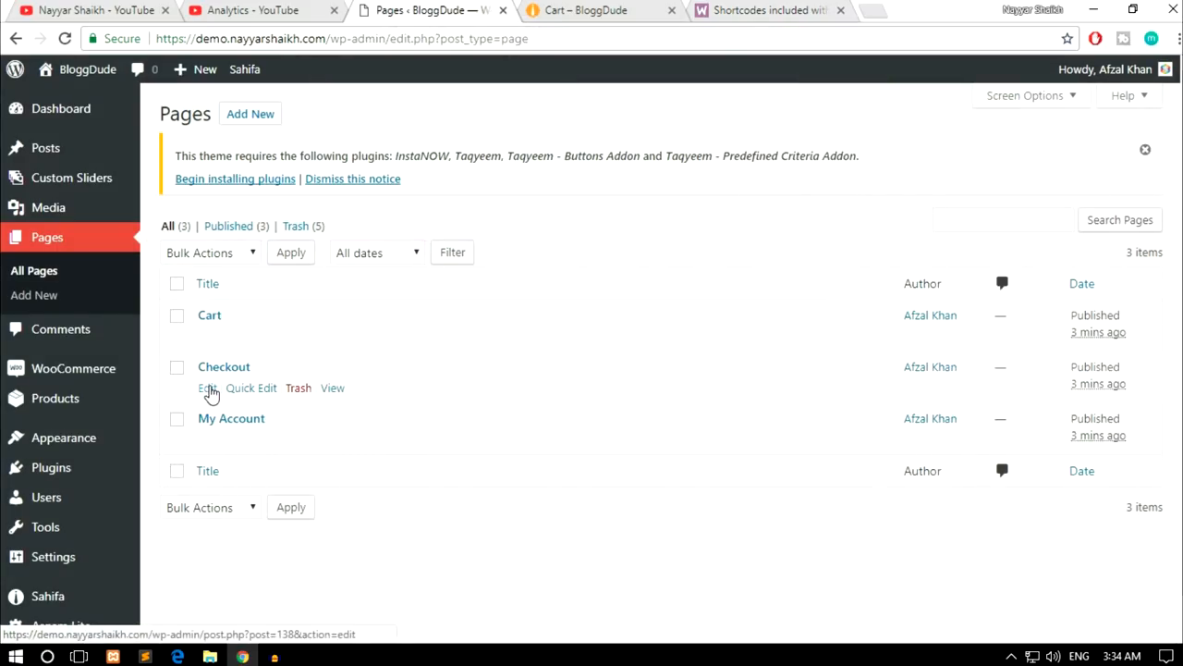
pyautogui.click(207, 388)
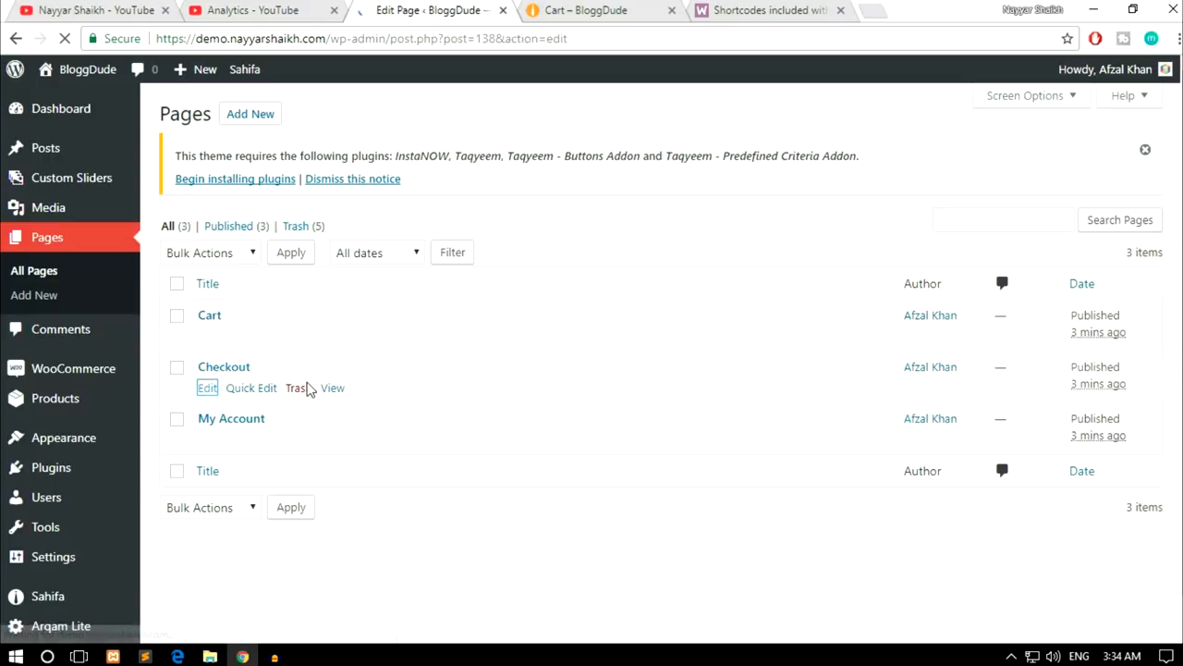
pyautogui.click(207, 388)
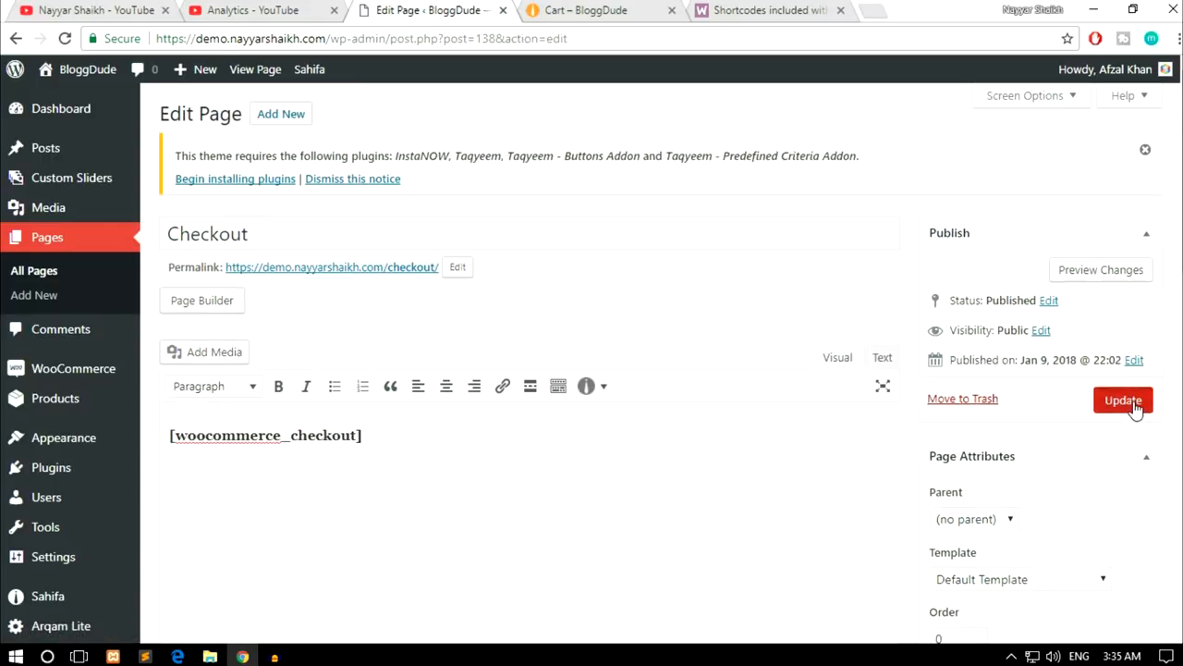
pyautogui.click(1122, 400)
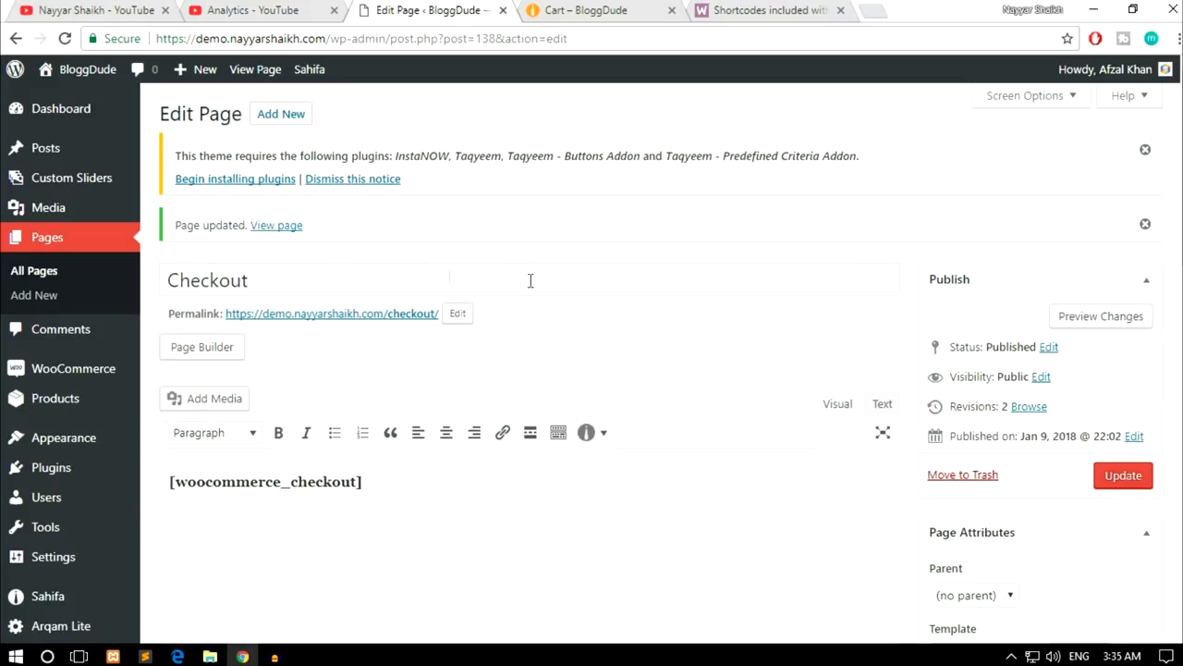
pyautogui.moveTo(278, 226)
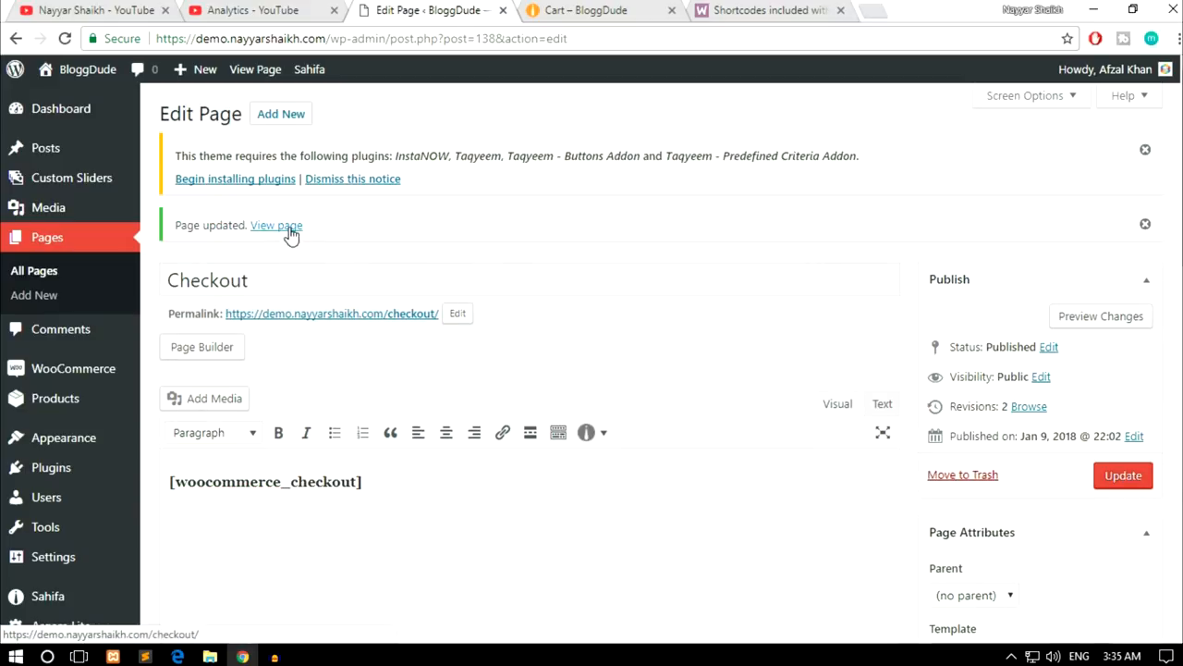
# View the live Checkout page showing billing details and the order, then return to All Pages
pyautogui.click(277, 225)
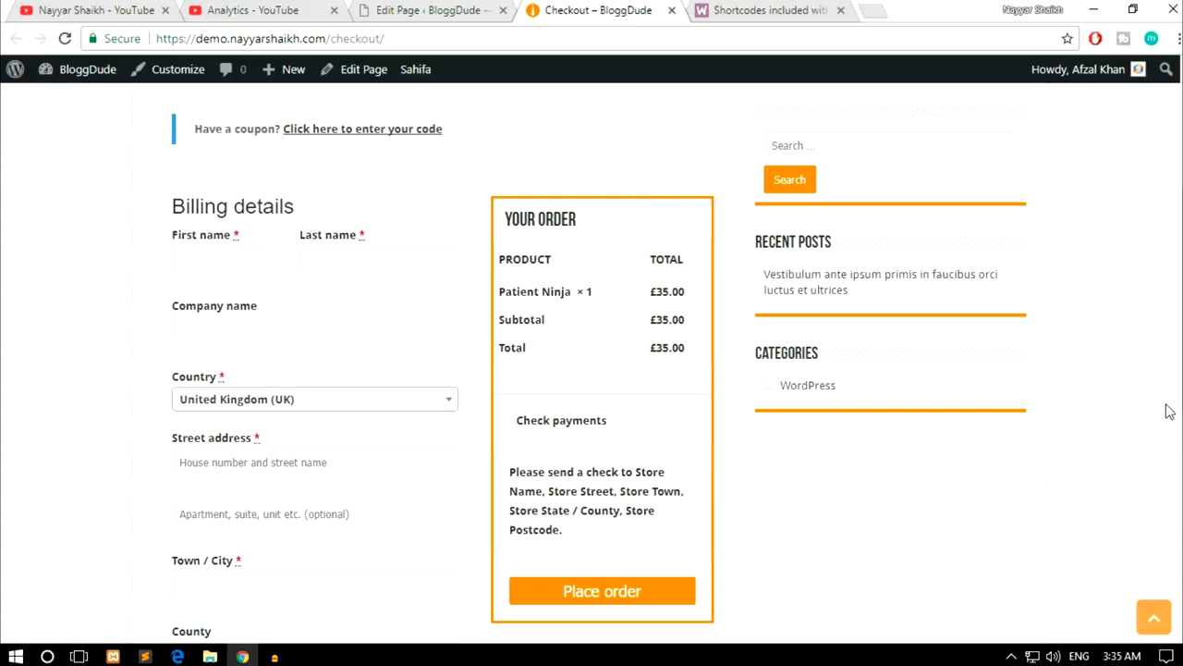
pyautogui.scroll(-3)
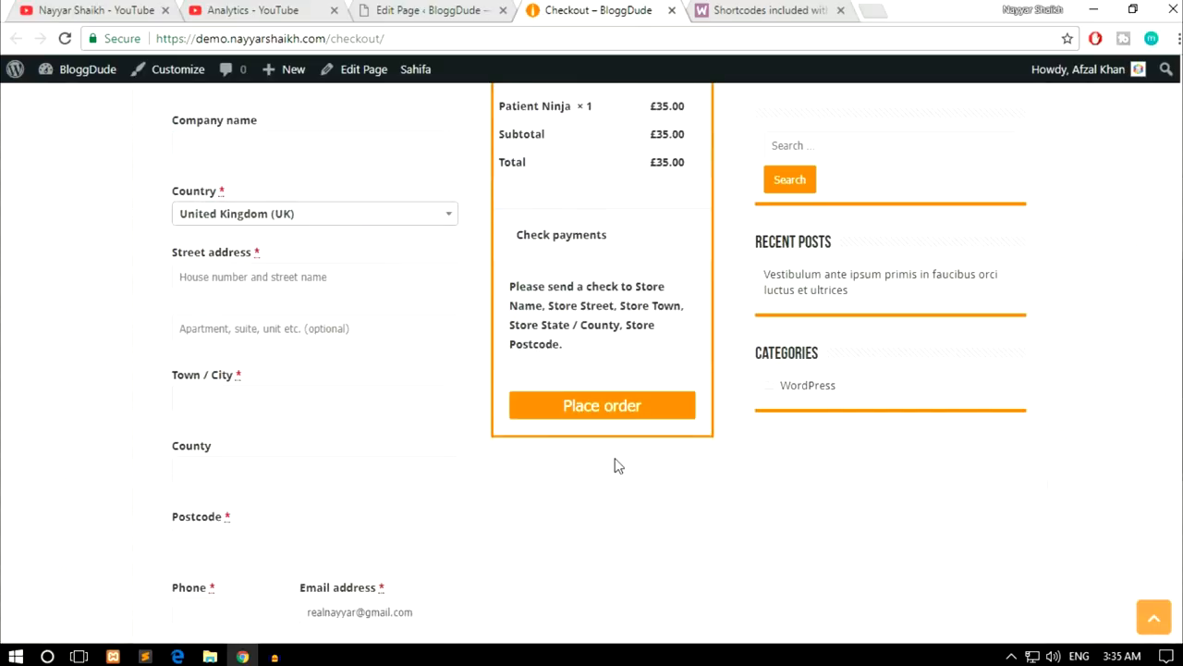
pyautogui.click(426, 11)
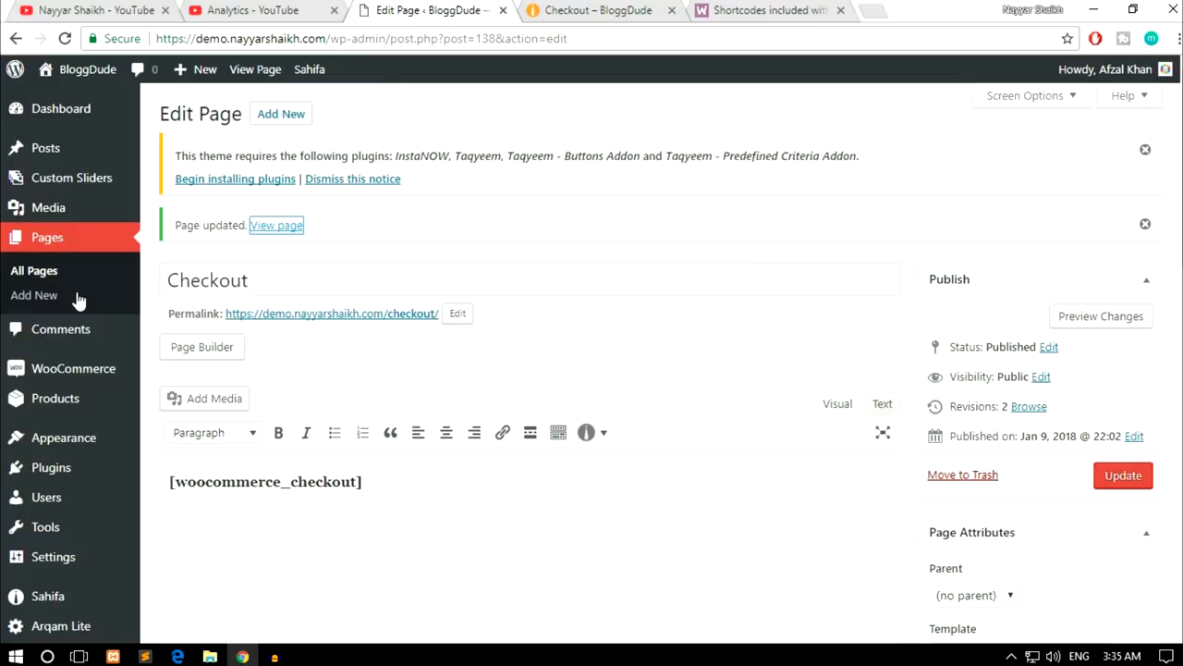
pyautogui.click(33, 270)
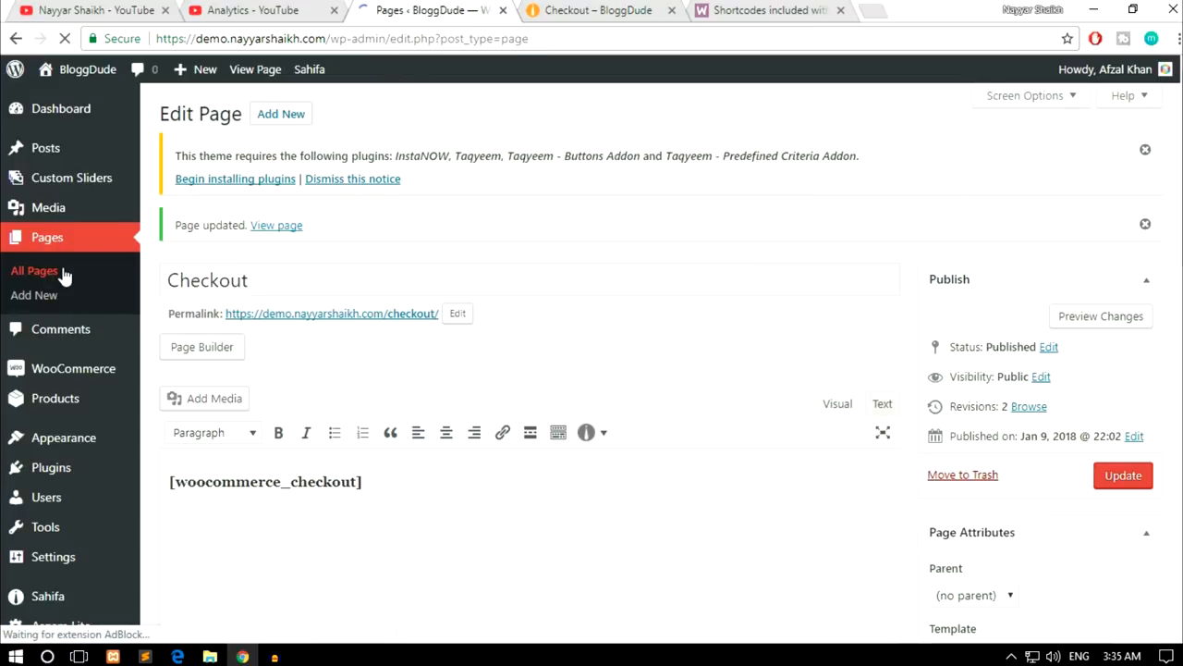
pyautogui.click(33, 270)
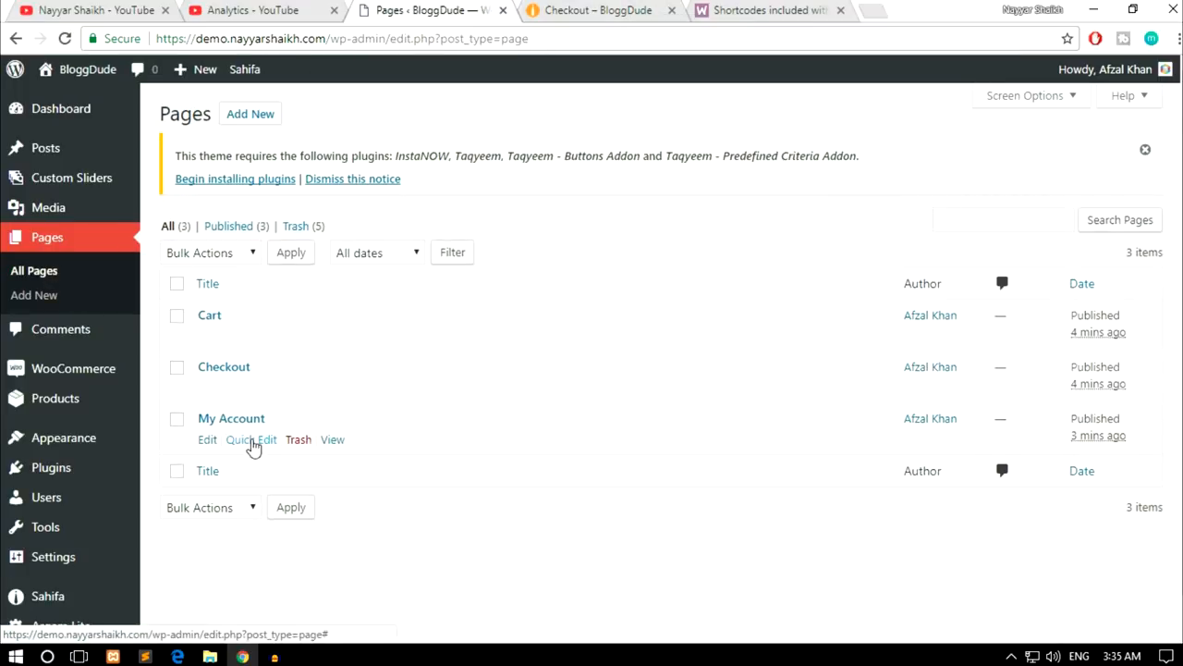
# Add the [woocommerce_my_account] shortcode from the docs into the My Account page
pyautogui.click(758, 12)
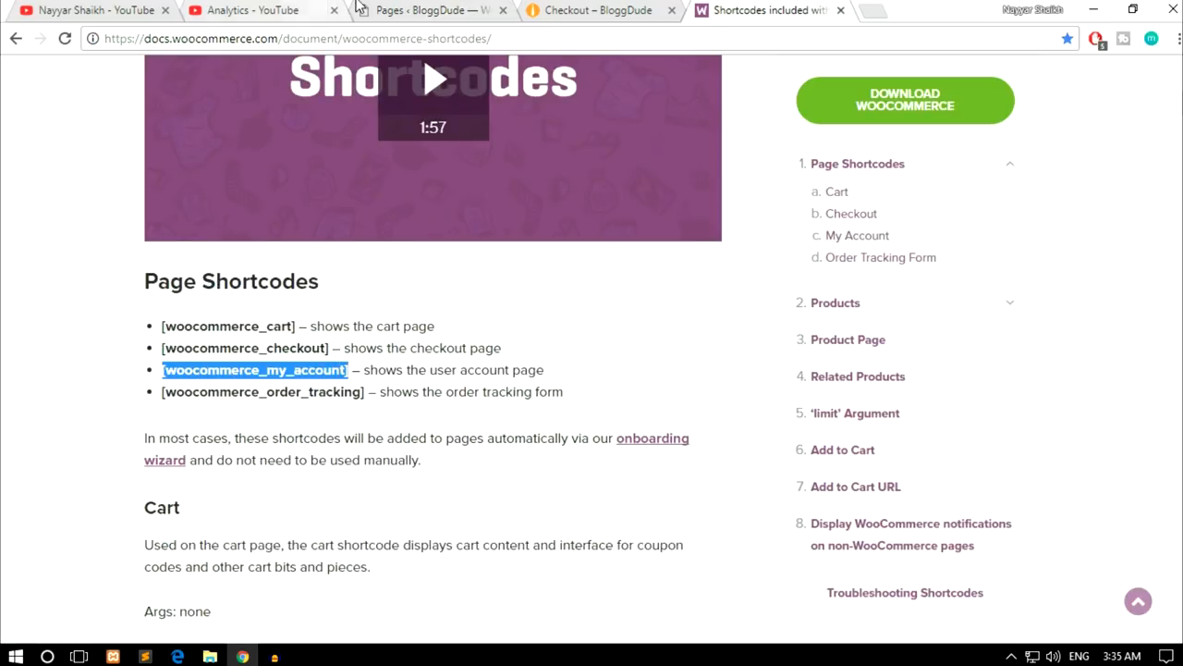
pyautogui.click(426, 11)
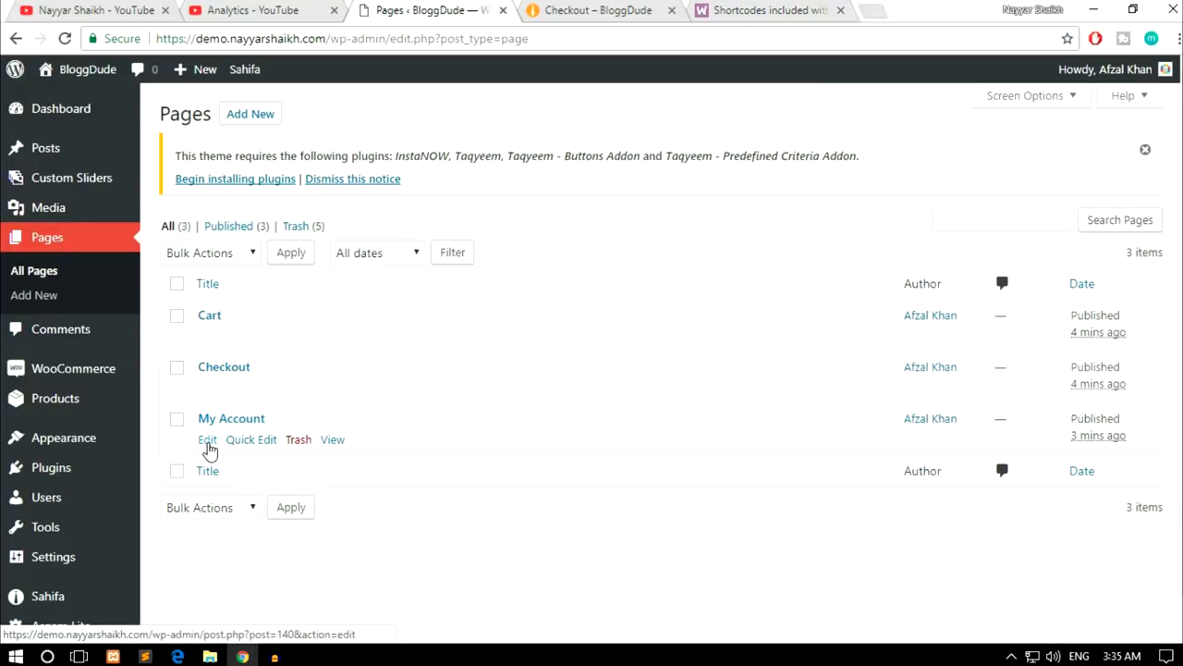
pyautogui.click(207, 440)
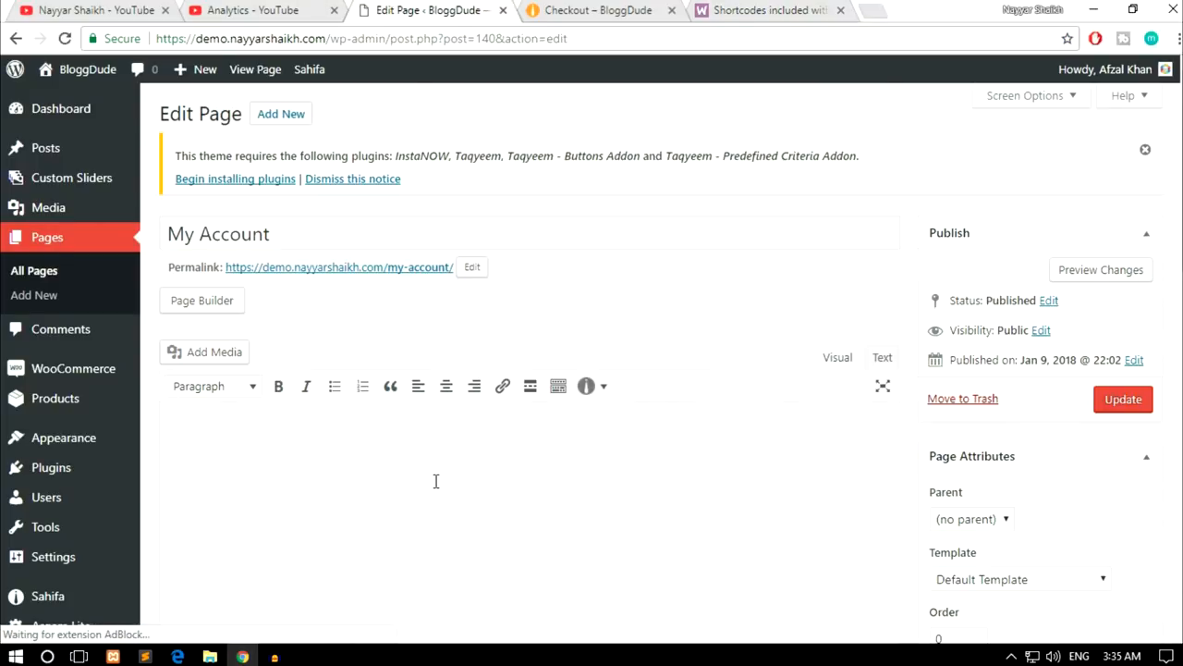
pyautogui.write('[woocommerce_my_account]')
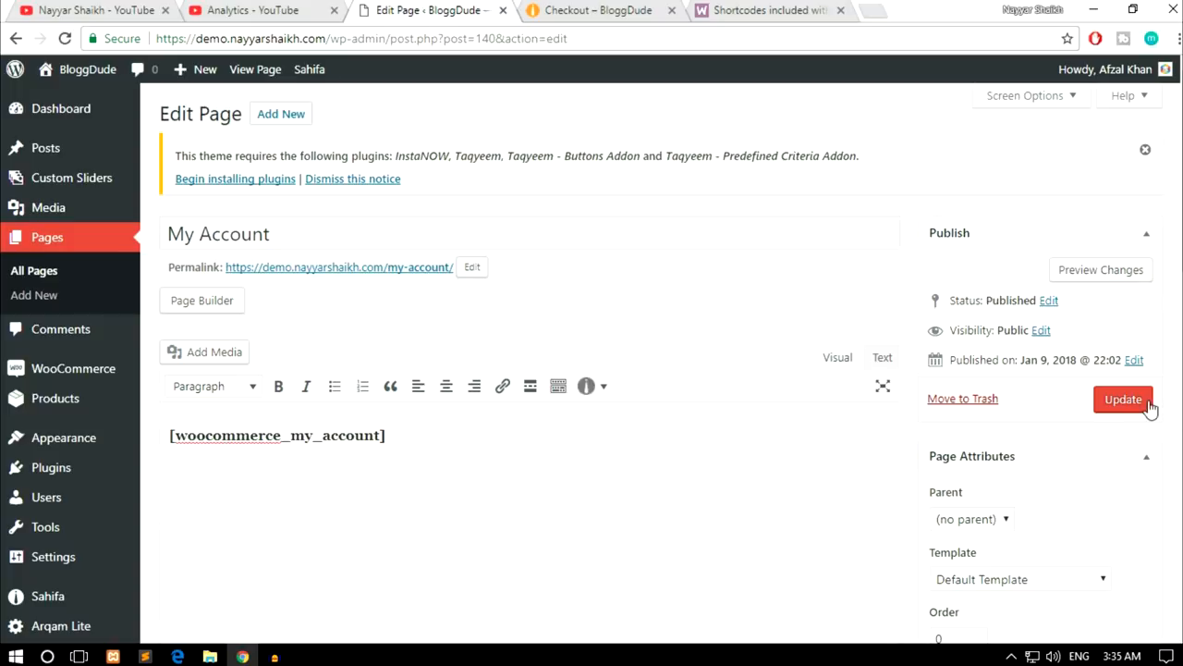
# Update the My Account page and view it live on the site
pyautogui.click(1124, 400)
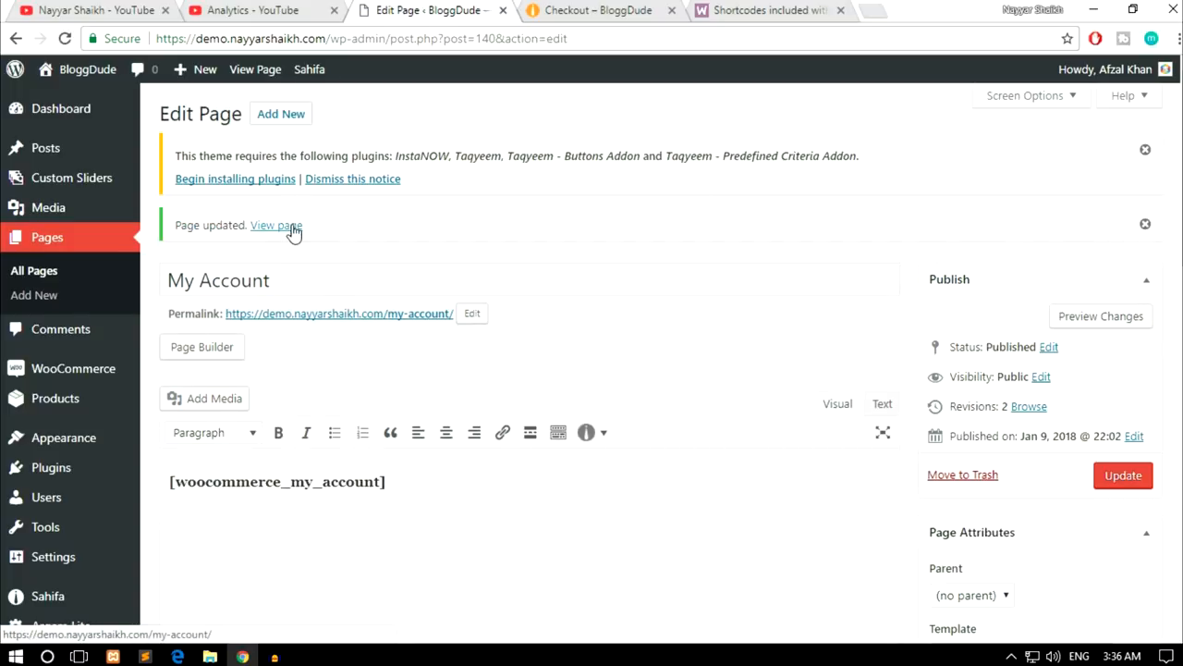
pyautogui.click(275, 225)
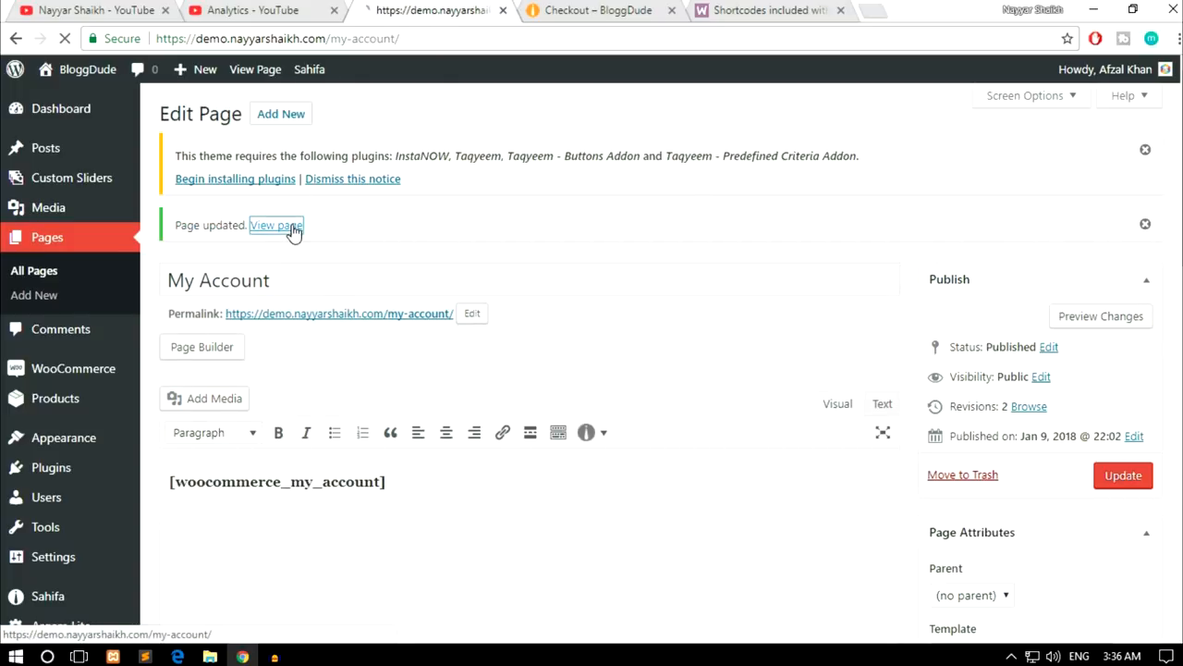
pyautogui.click(276, 226)
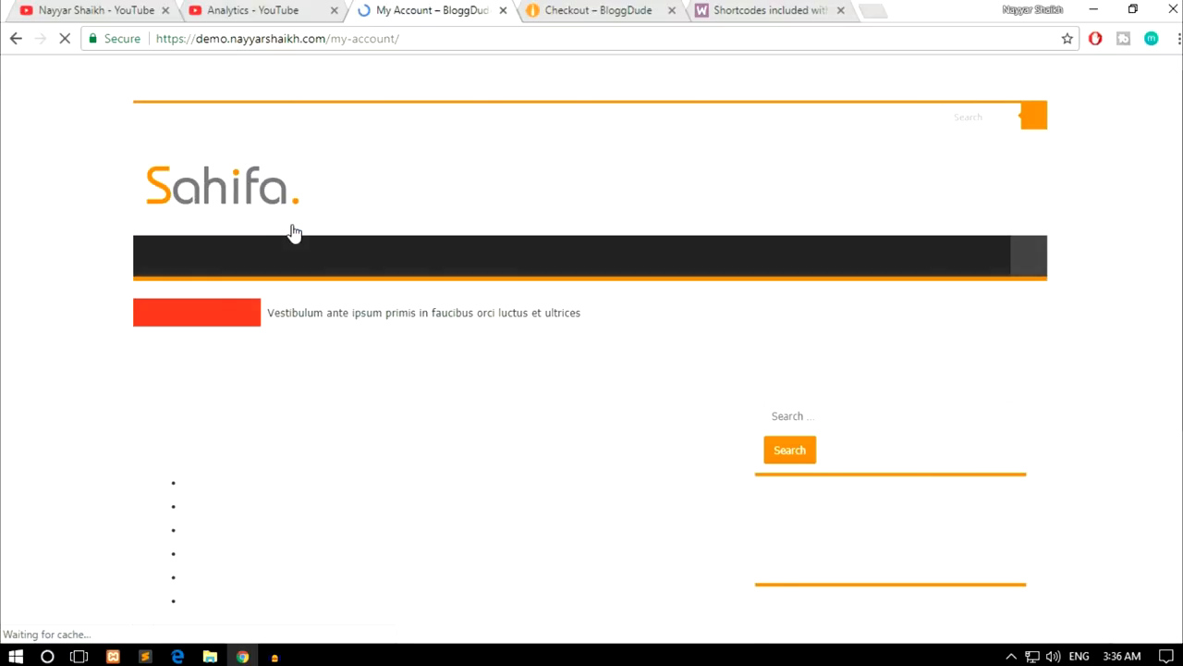